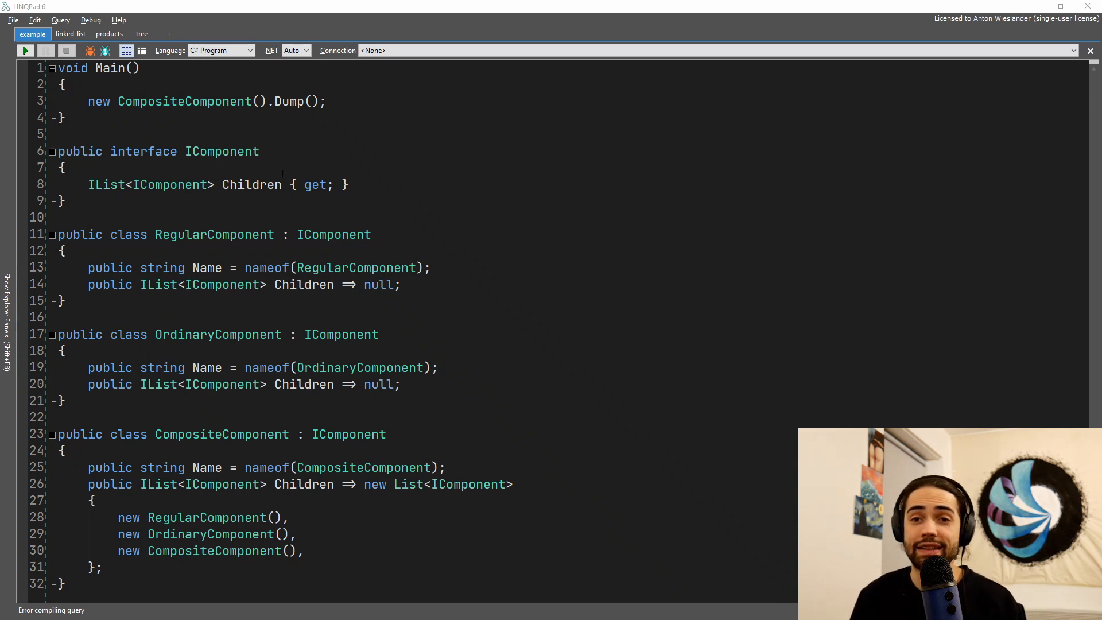
Step: Highlight the IComponent Children property and the OrdinaryComponent class in the example code
{"action": "left_click_drag", "start_coordinate": [87, 101], "coordinate": [271, 101]}
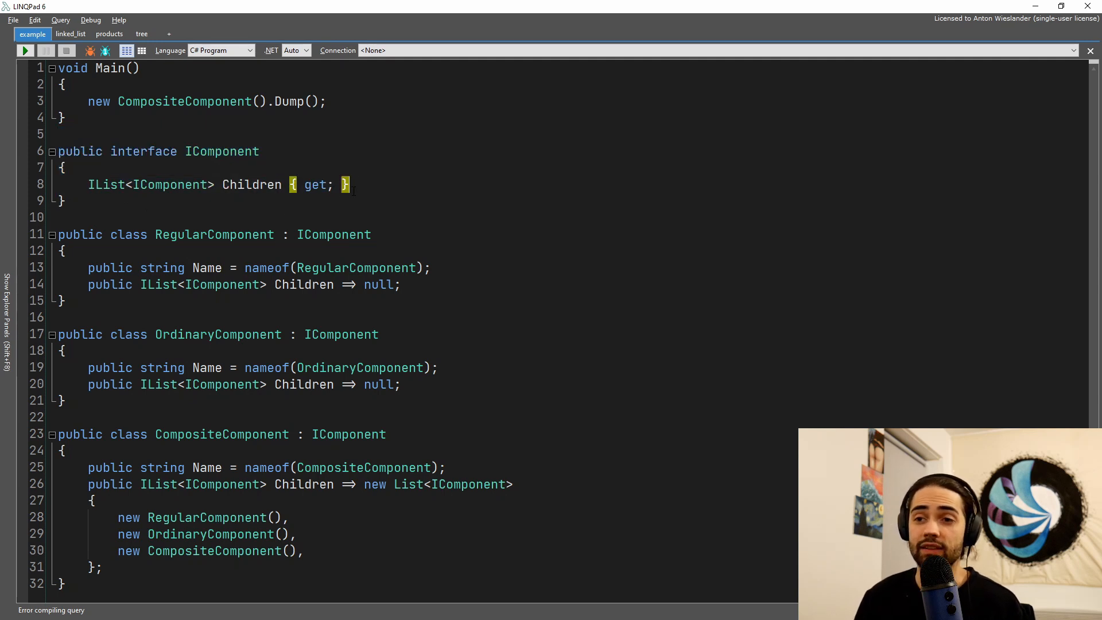
{"action": "double_click", "coordinate": [222, 151]}
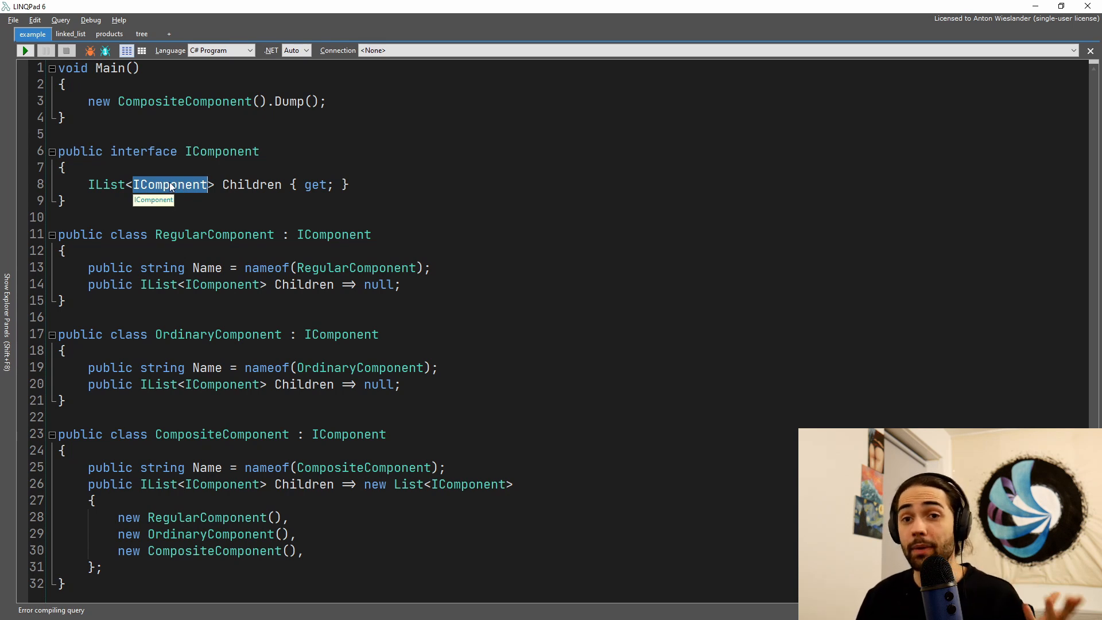
{"action": "left_click_drag", "start_coordinate": [60, 234], "coordinate": [63, 300]}
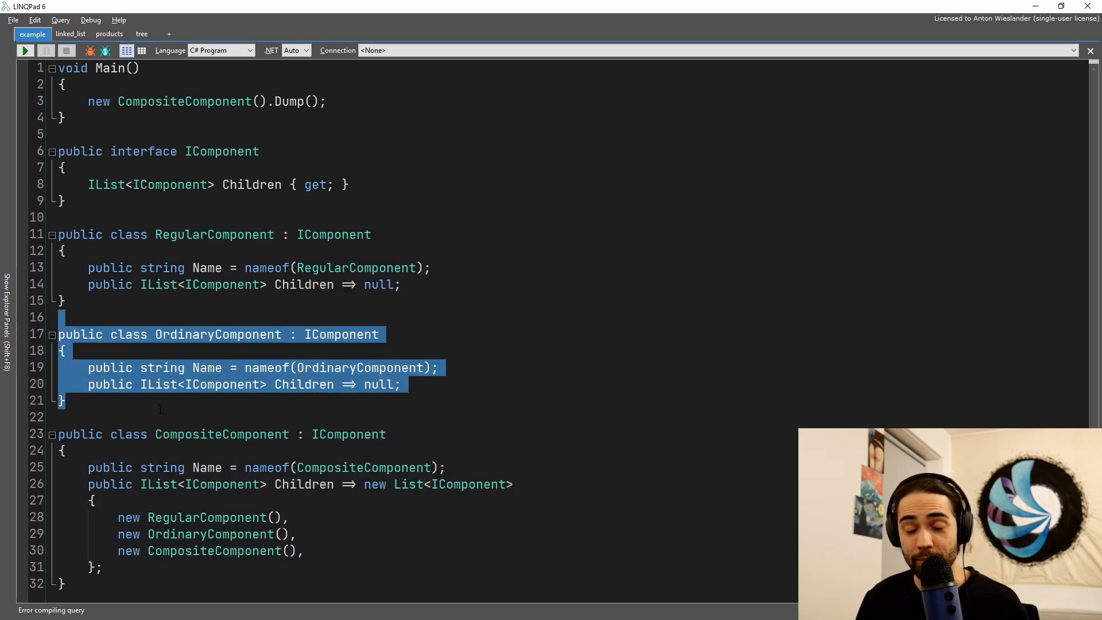
{"action": "left_click", "coordinate": [222, 384]}
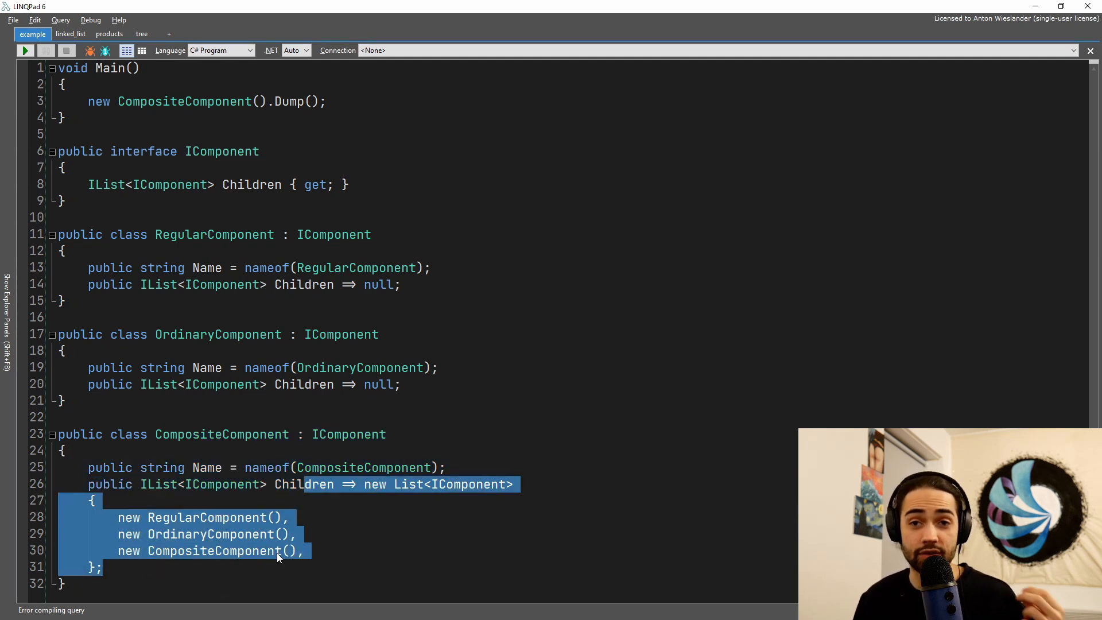
{"action": "left_click", "coordinate": [288, 516]}
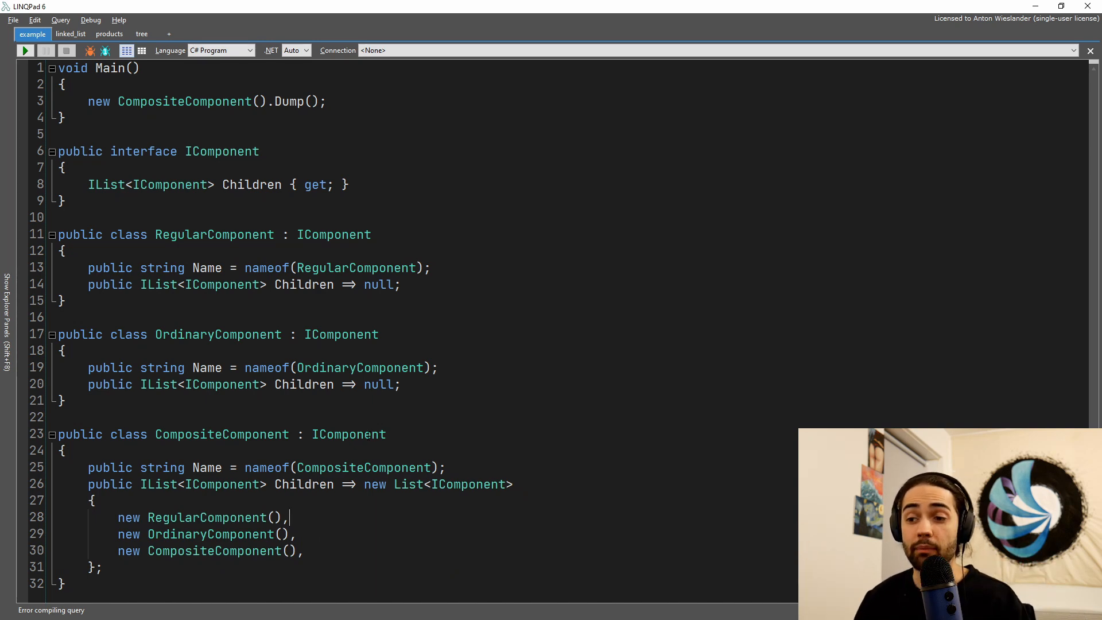
Step: Run the query and scroll through the nested CompositeComponent results
{"action": "left_click", "coordinate": [24, 50]}
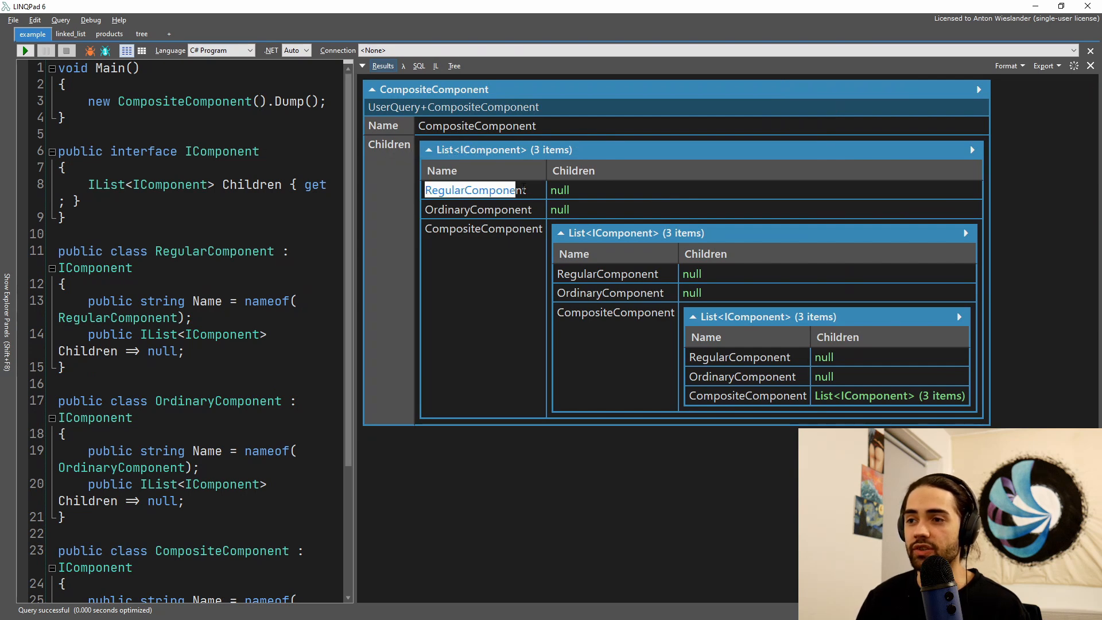
{"action": "left_click", "coordinate": [483, 228]}
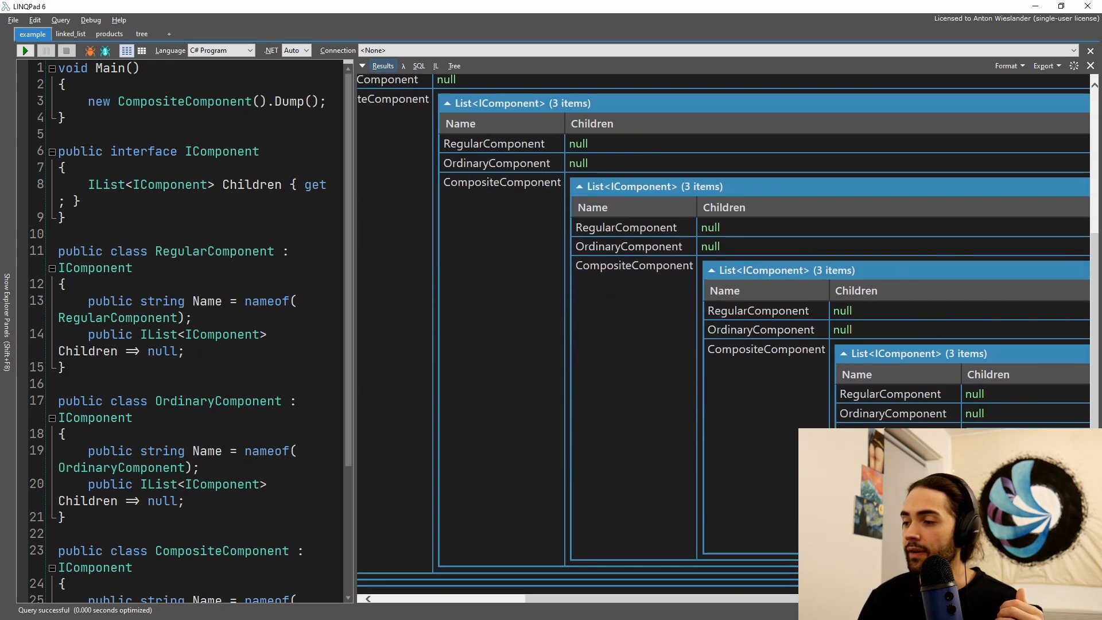
{"action": "scroll", "scroll_direction": "right", "scroll_amount": 3}
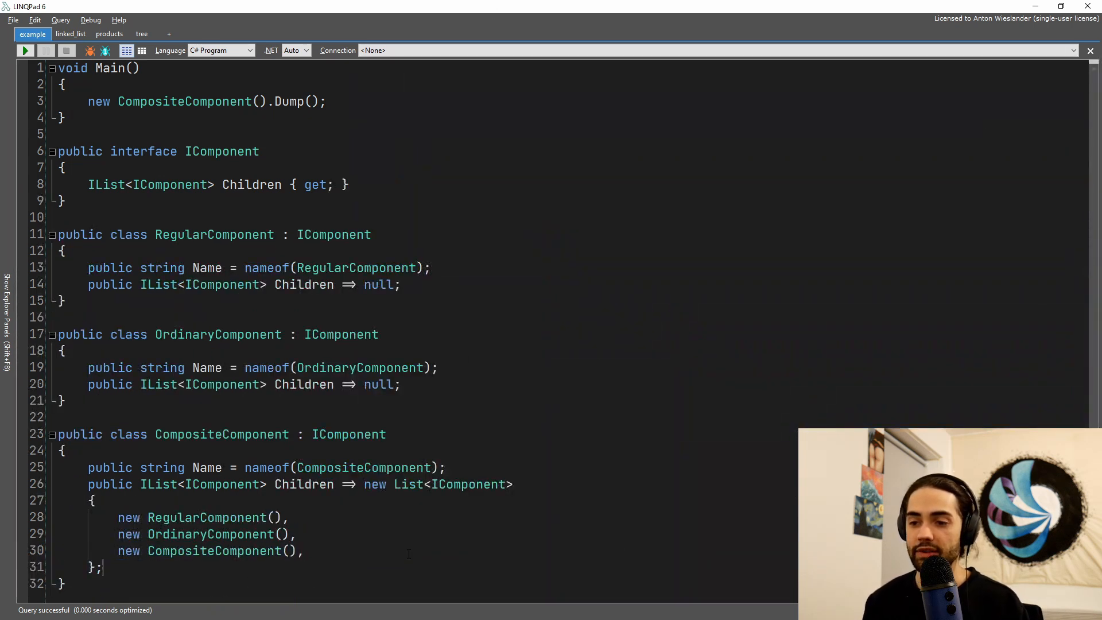
Step: Add new CompositeComponent() as a fourth child, rerun, inspect the results, then hide them
{"action": "type", "text": "new CompositeComponent(),"}
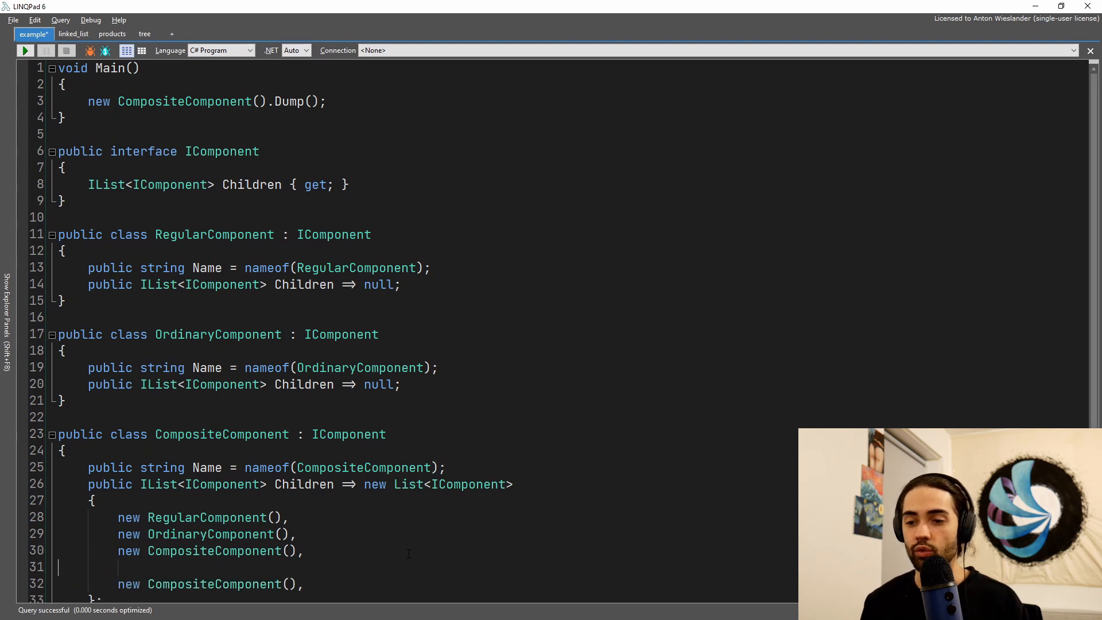
{"action": "left_click", "coordinate": [24, 50]}
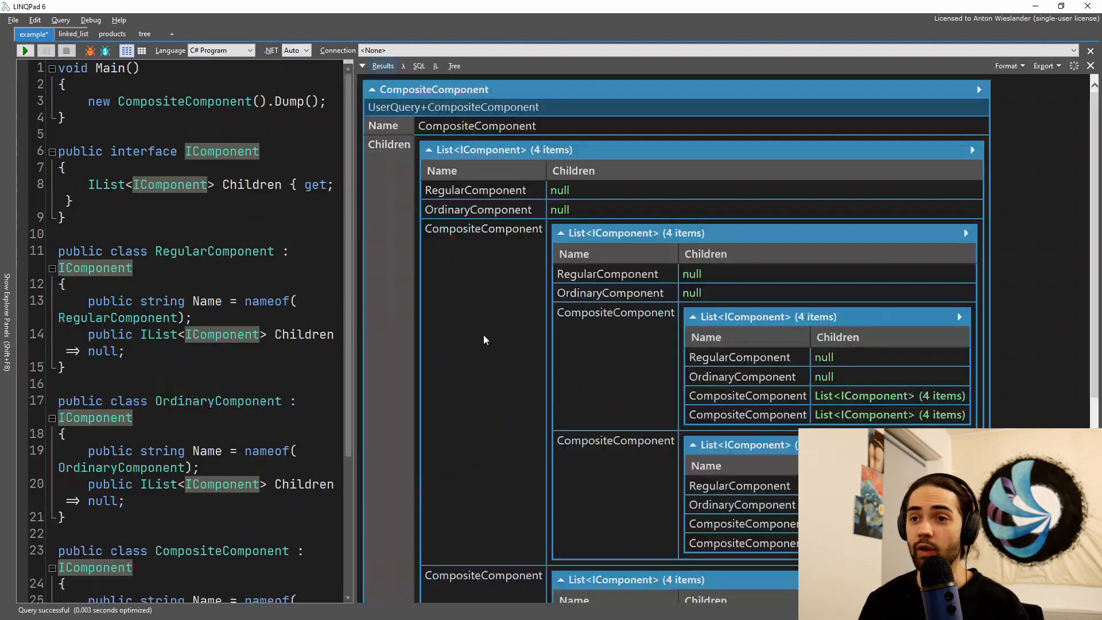
{"action": "scroll", "scroll_direction": "down", "scroll_amount": 3}
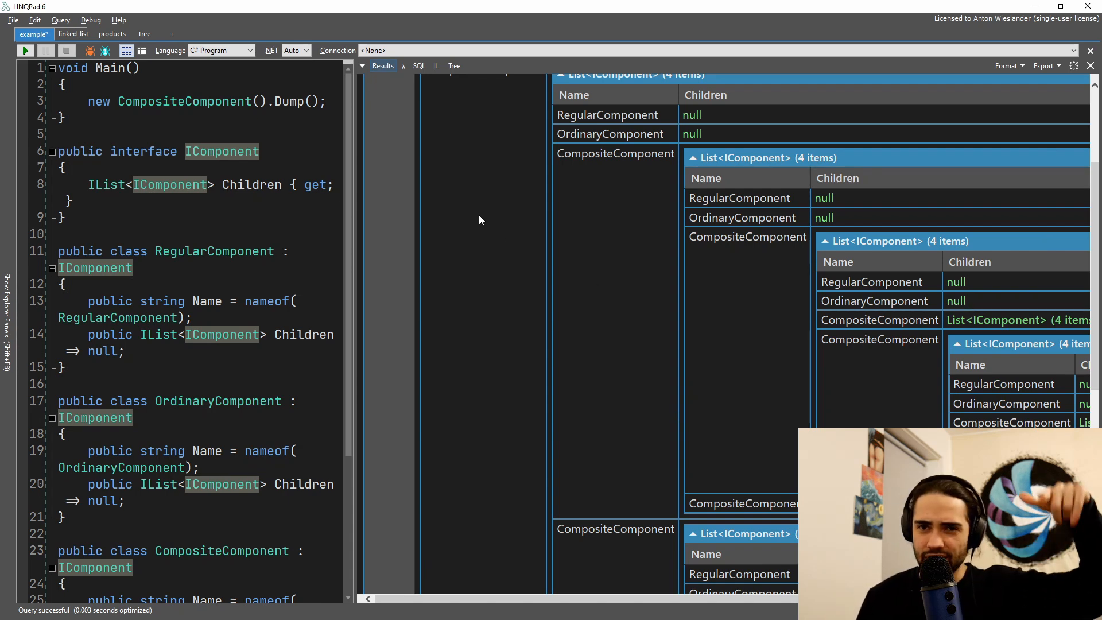
{"action": "mouse_move", "coordinate": [460, 200]}
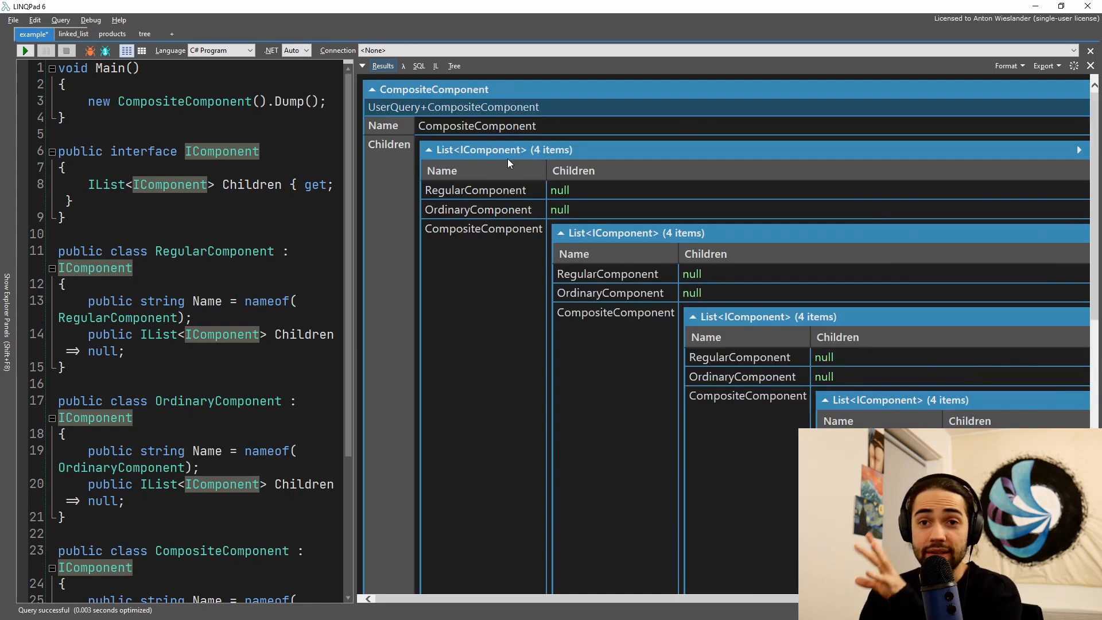
{"action": "mouse_move", "coordinate": [508, 162]}
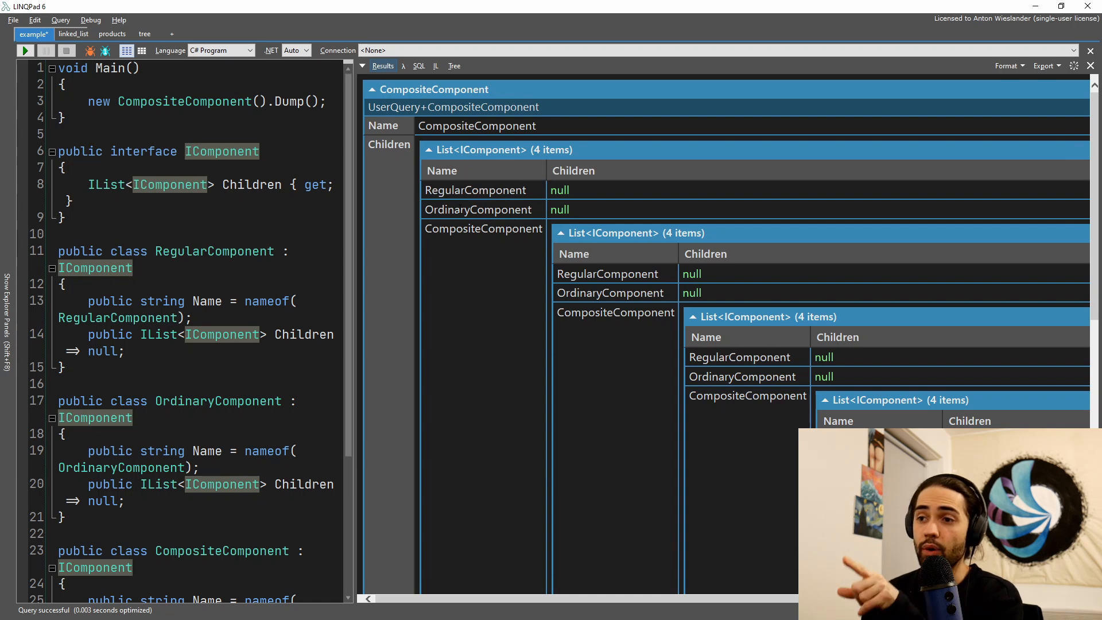
{"action": "double_click", "coordinate": [488, 228]}
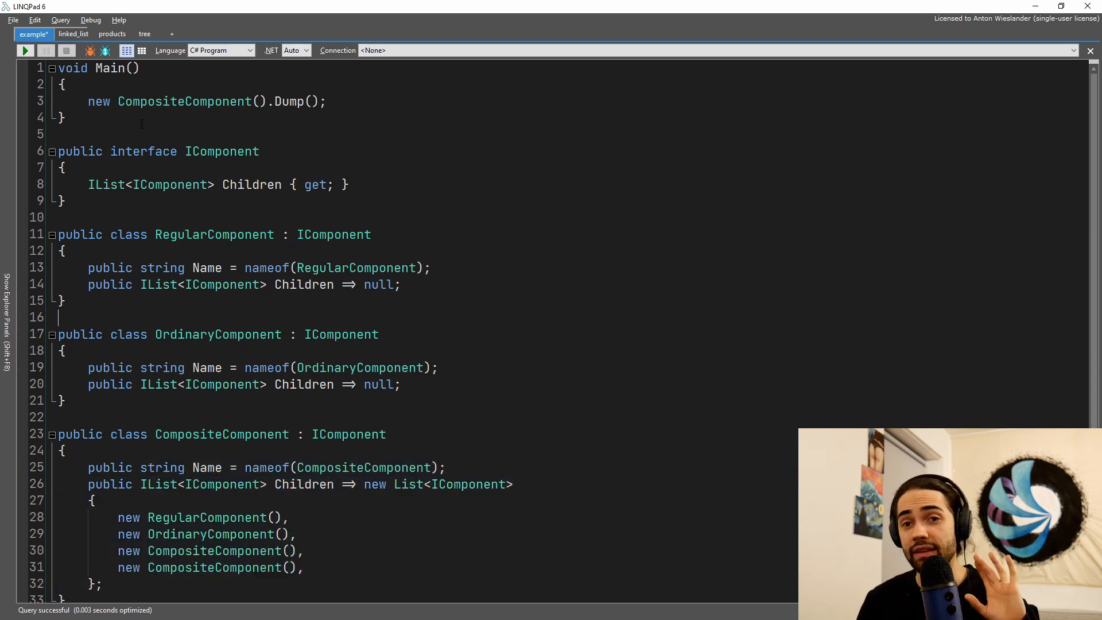
{"action": "left_click", "coordinate": [73, 34]}
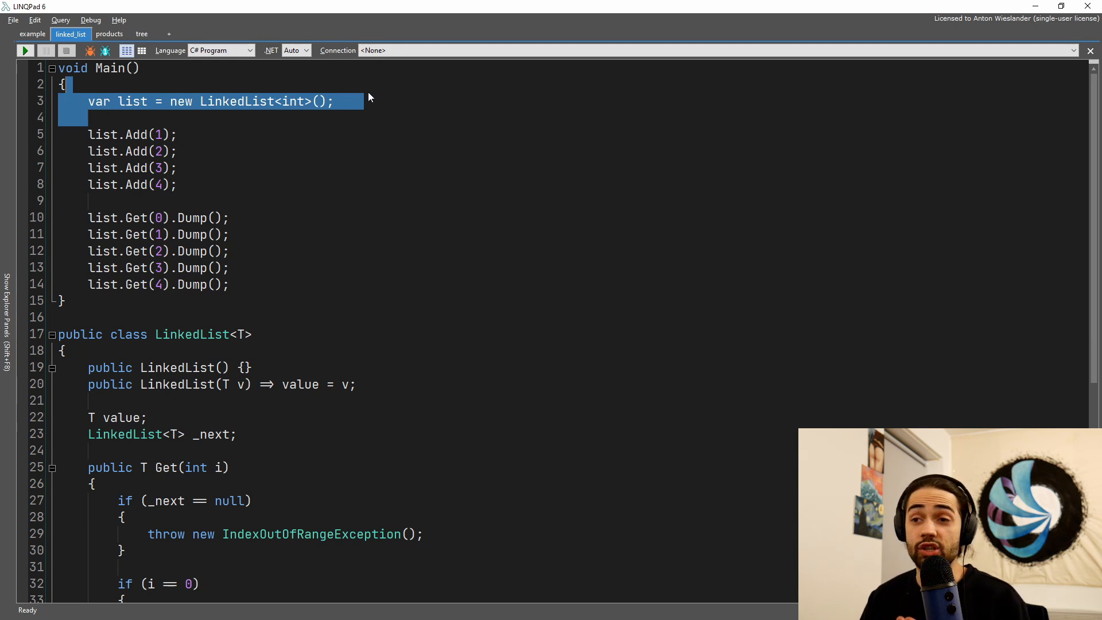
Step: Scroll through the linked_list code down to LinkedList's recursive Get and Add methods
{"action": "left_click", "coordinate": [344, 100]}
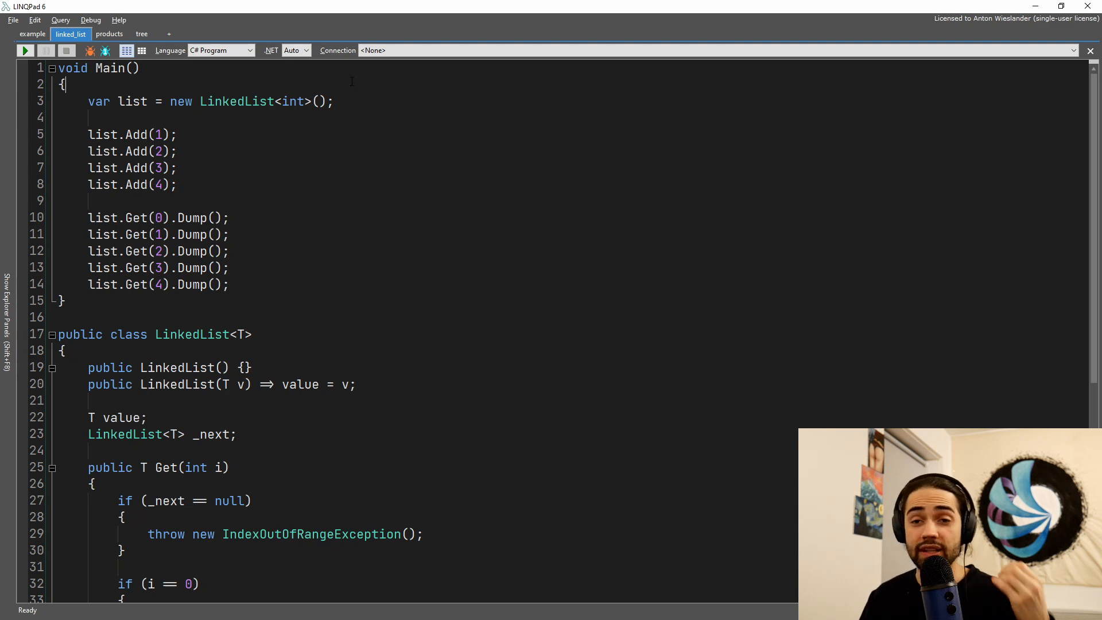
{"action": "scroll", "scroll_direction": "down", "scroll_amount": 3}
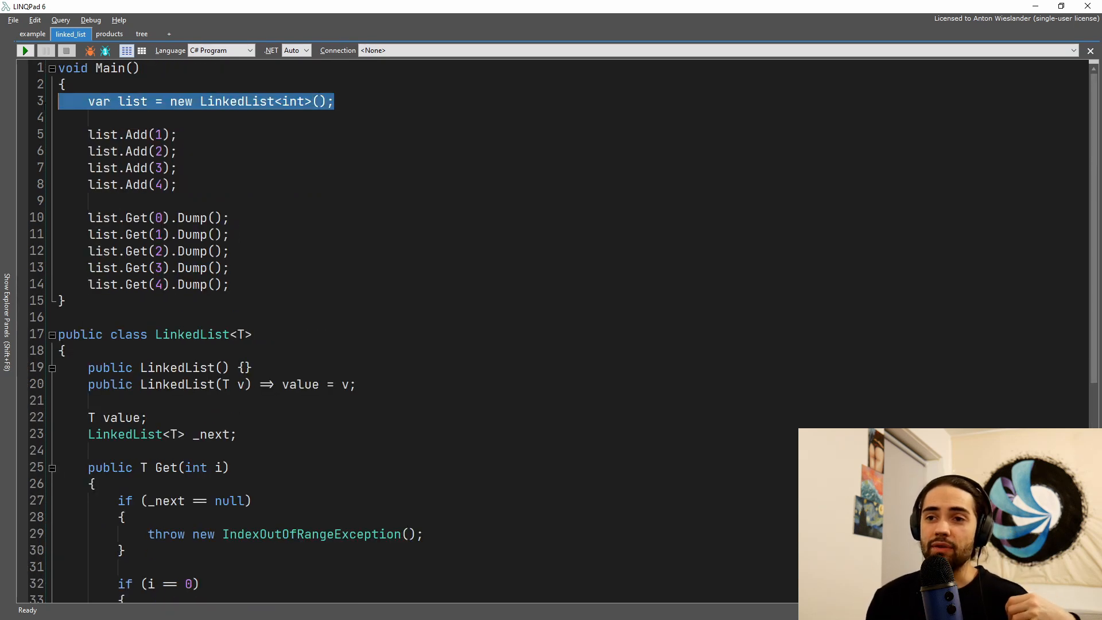
{"action": "left_click", "coordinate": [179, 150]}
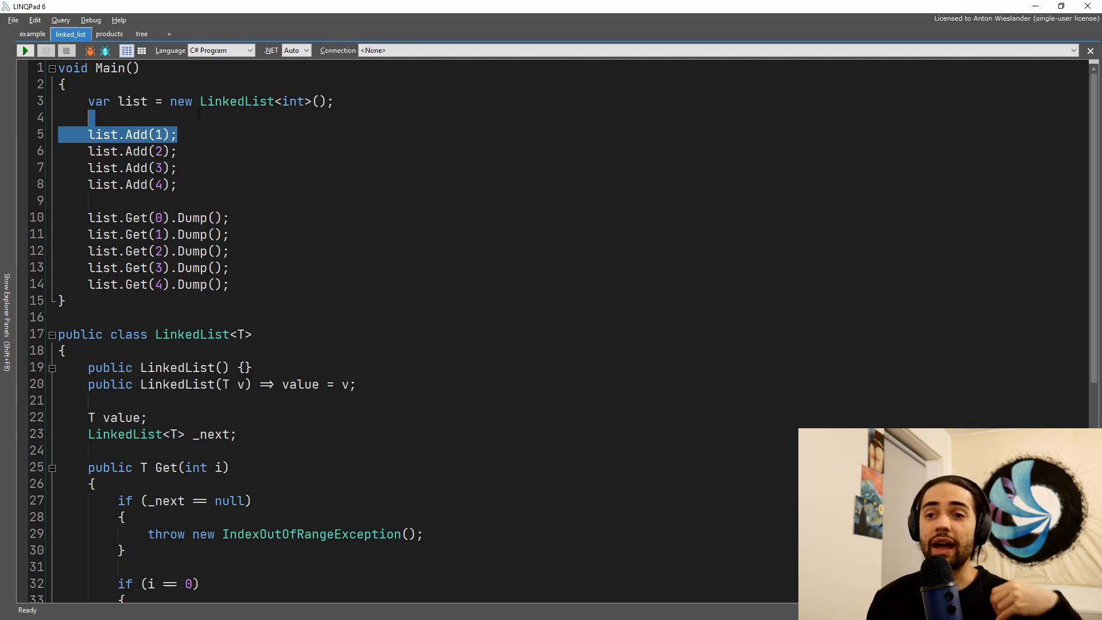
{"action": "scroll", "scroll_direction": "down", "scroll_amount": 3}
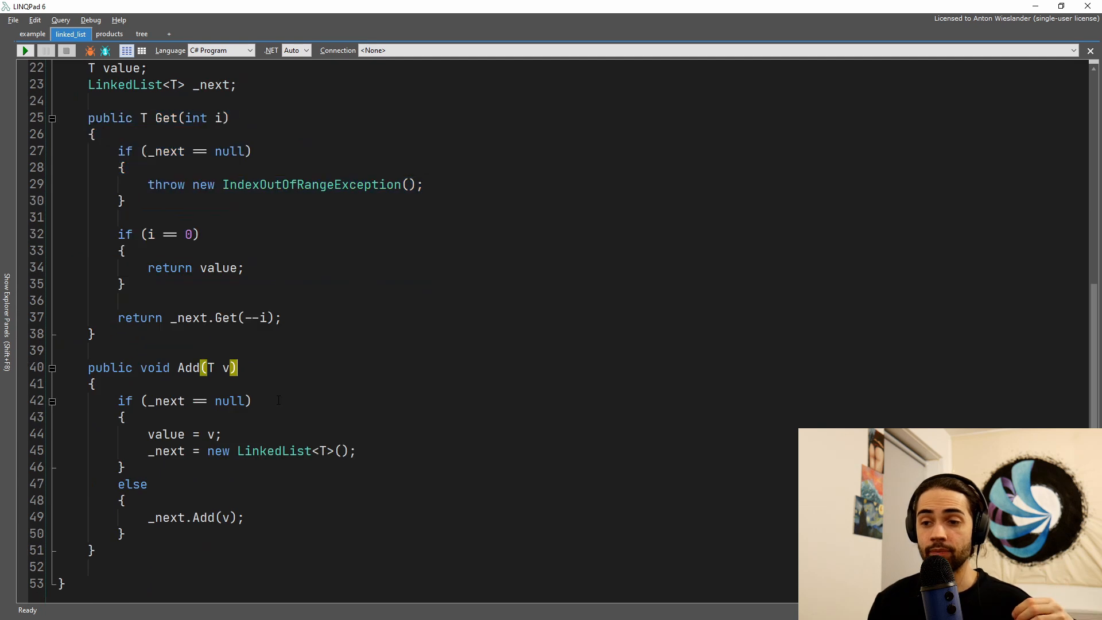
{"action": "left_click", "coordinate": [281, 318]}
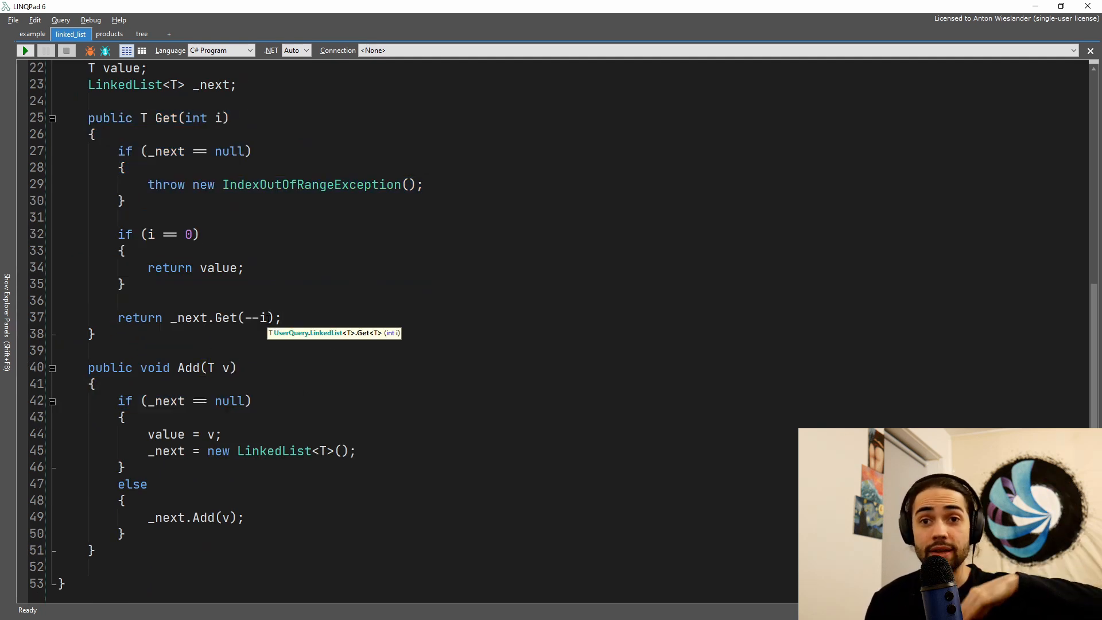
{"action": "double_click", "coordinate": [166, 434]}
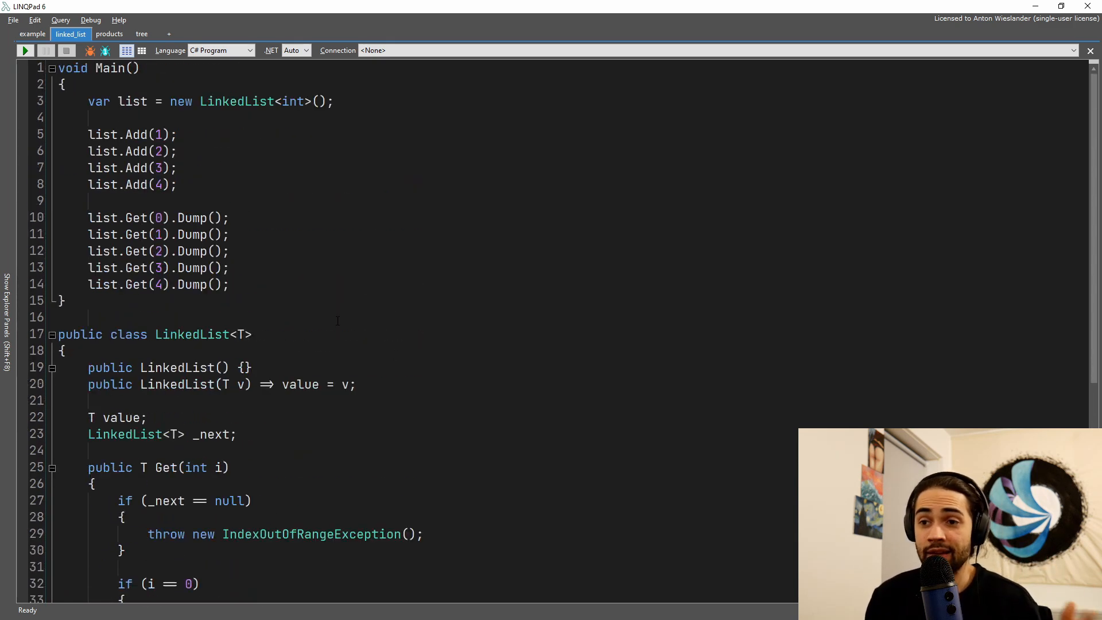
{"action": "scroll", "scroll_direction": "down", "scroll_amount": 3}
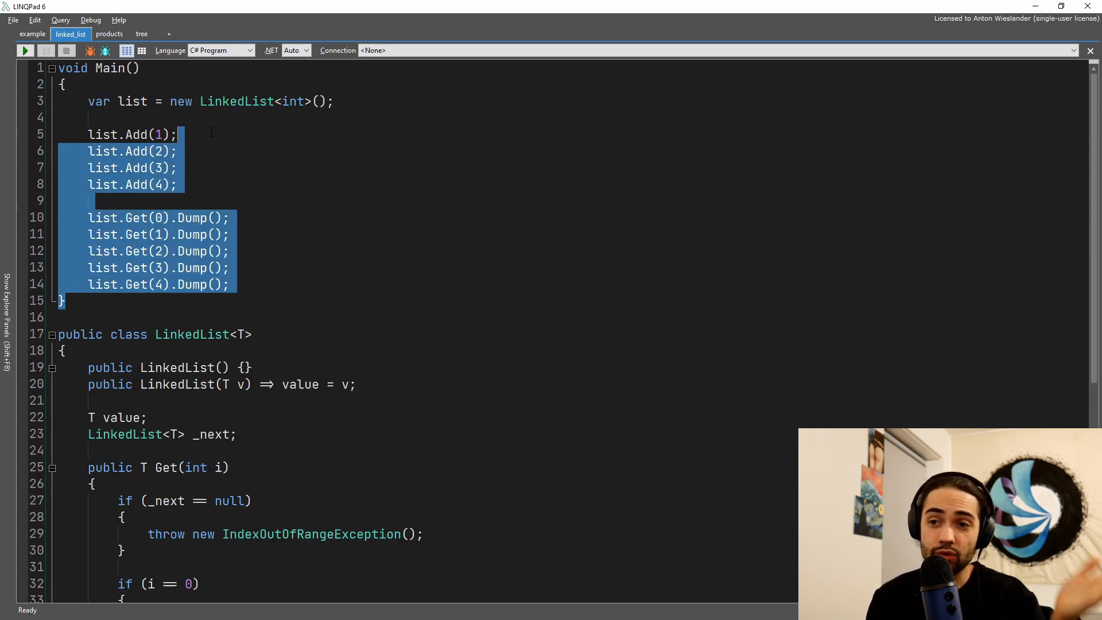
{"action": "left_click", "coordinate": [230, 217]}
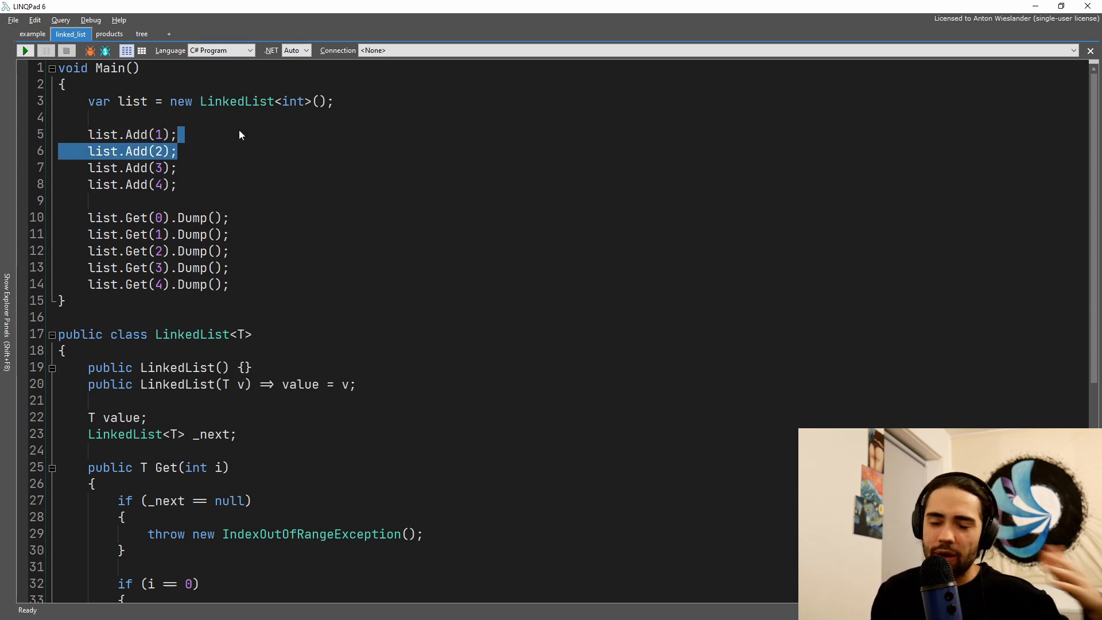
{"action": "scroll", "scroll_direction": "down", "scroll_amount": 3}
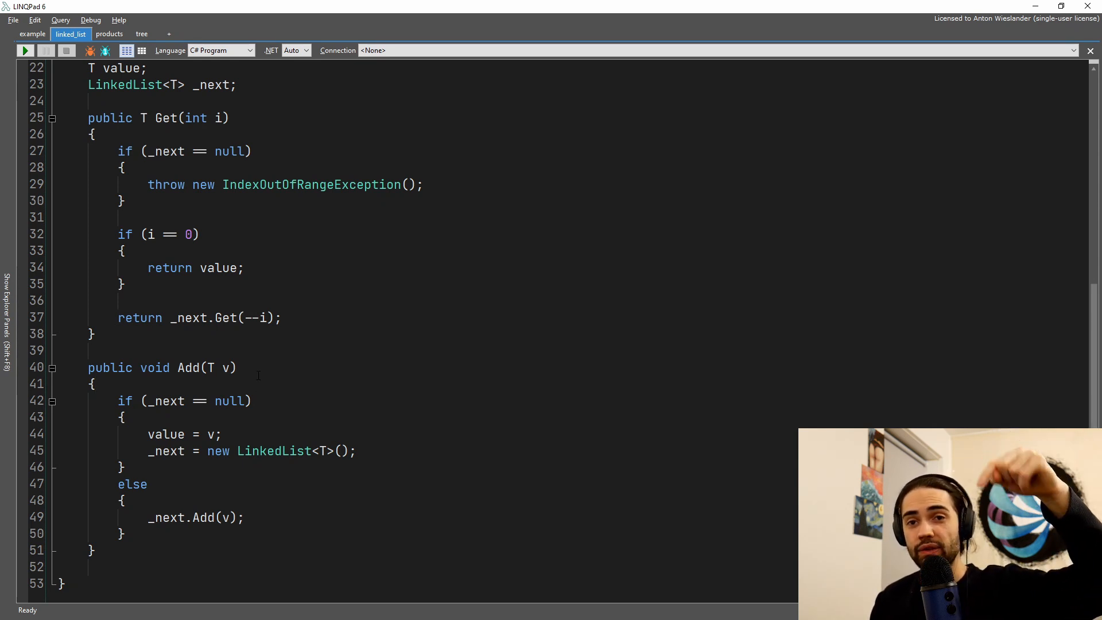
{"action": "left_click", "coordinate": [96, 385]}
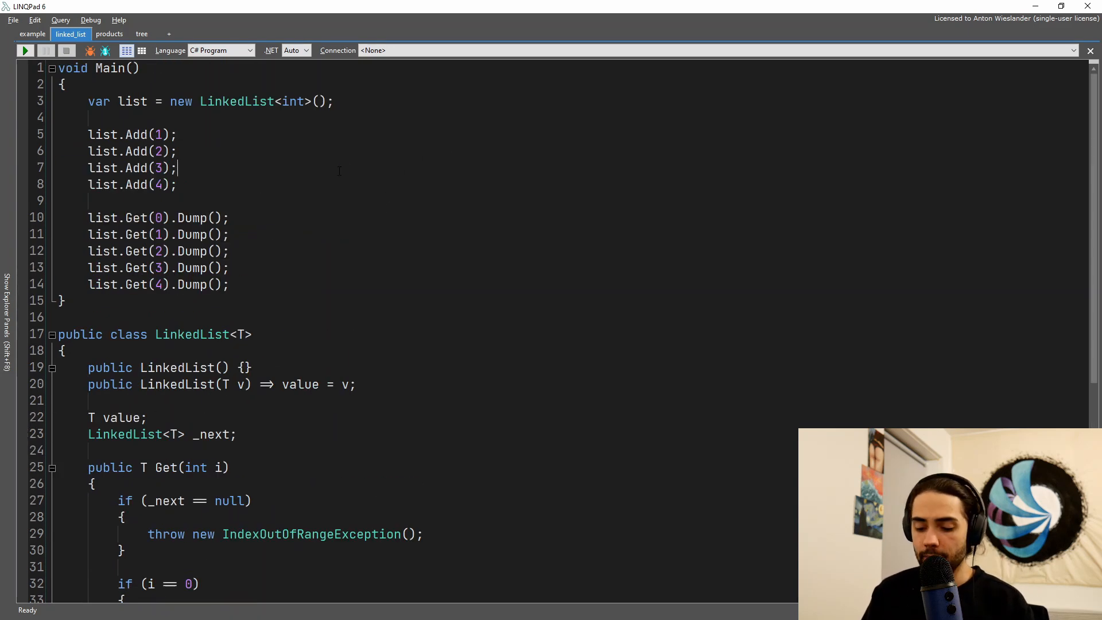
{"action": "left_click", "coordinate": [24, 50]}
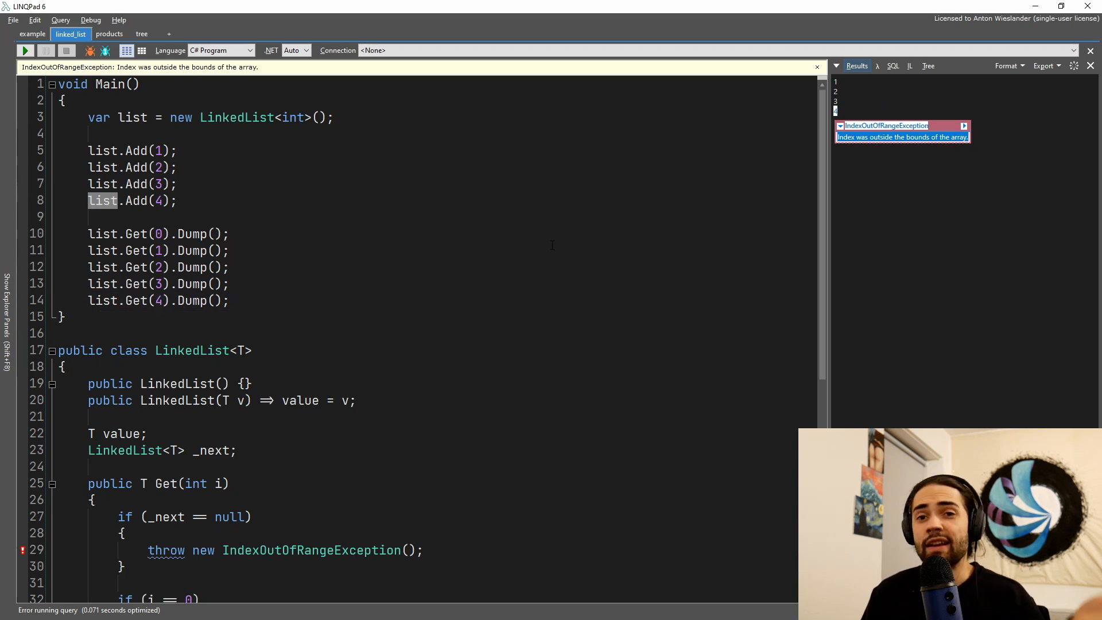
Step: Scroll the linked list output past the exception, then switch to the products query
{"action": "scroll", "scroll_direction": "down", "scroll_amount": 3}
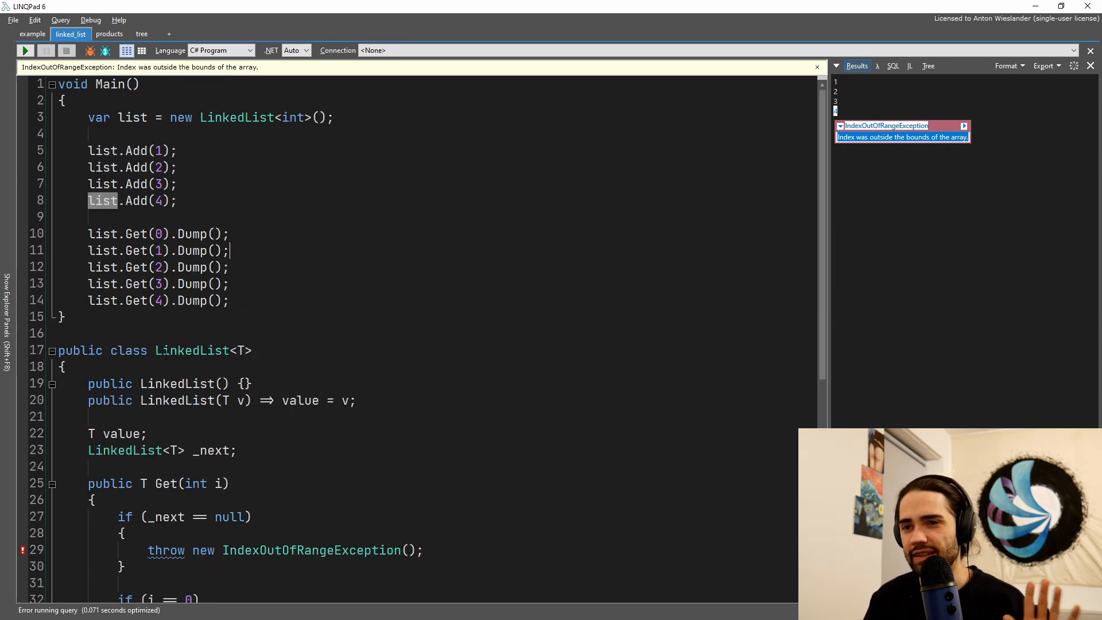
{"action": "left_click", "coordinate": [110, 34]}
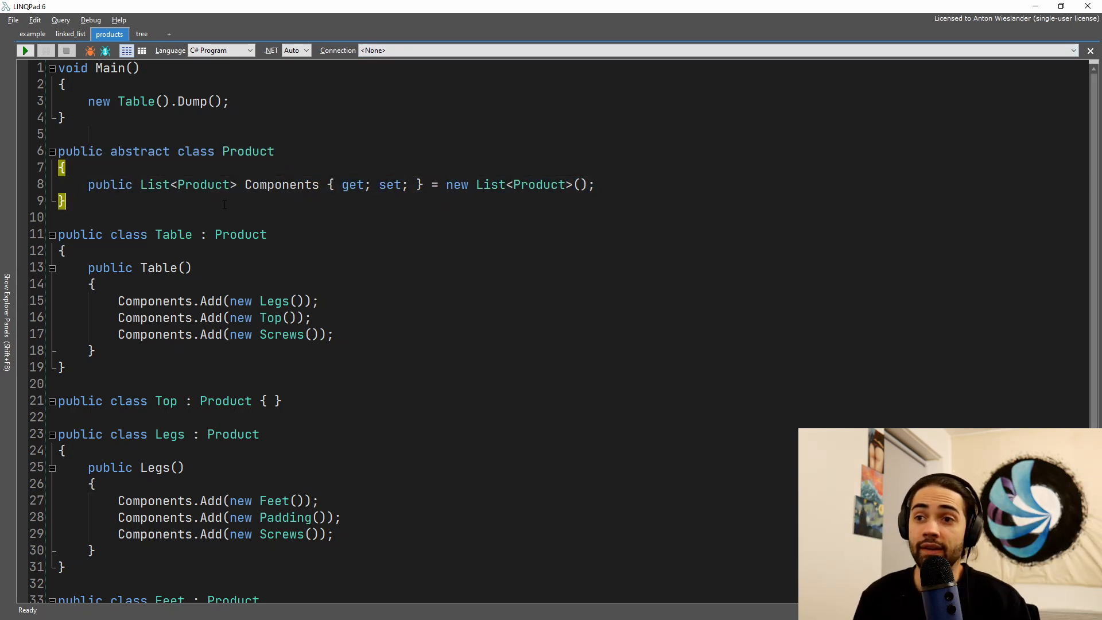
{"action": "left_click_drag", "start_coordinate": [66, 133], "coordinate": [63, 202]}
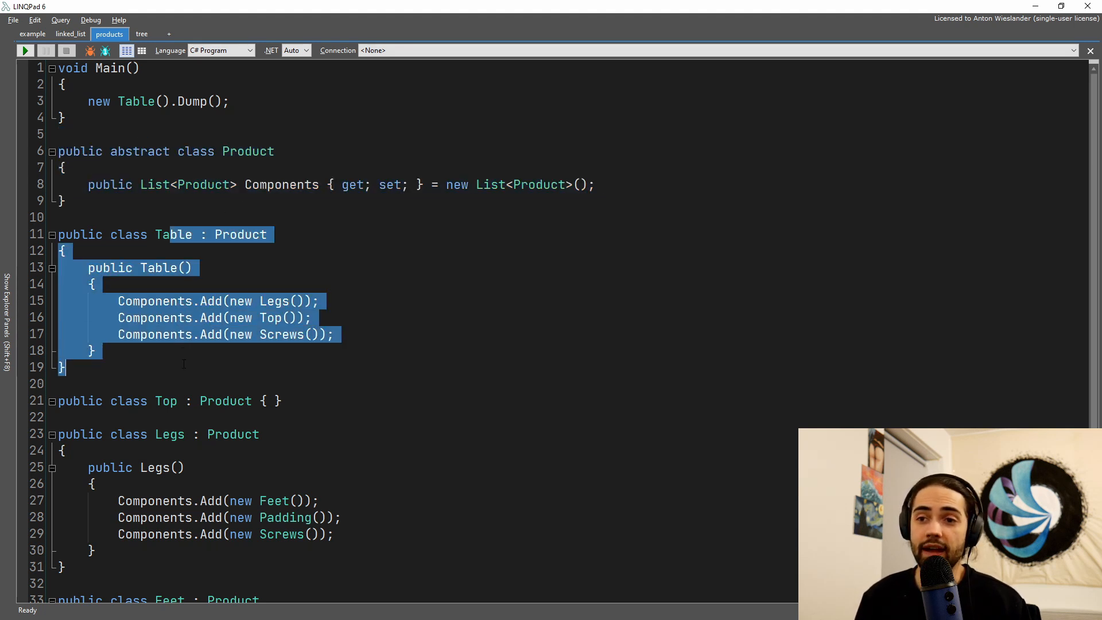
{"action": "left_click", "coordinate": [313, 317]}
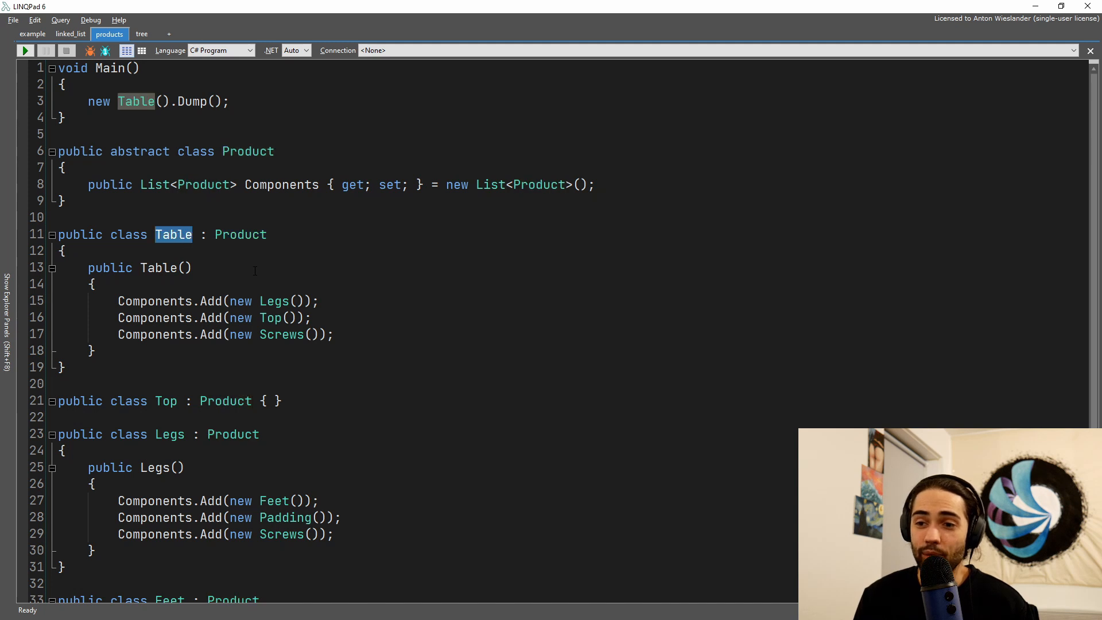
{"action": "left_click_drag", "start_coordinate": [117, 301], "coordinate": [333, 335]}
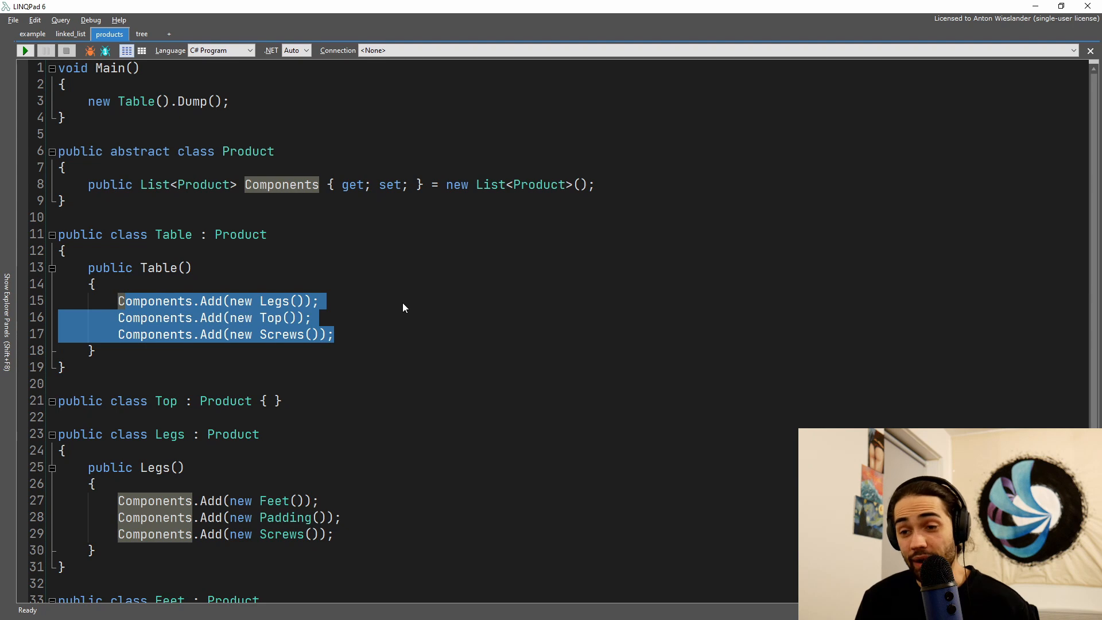
{"action": "scroll", "scroll_direction": "down", "scroll_amount": 3}
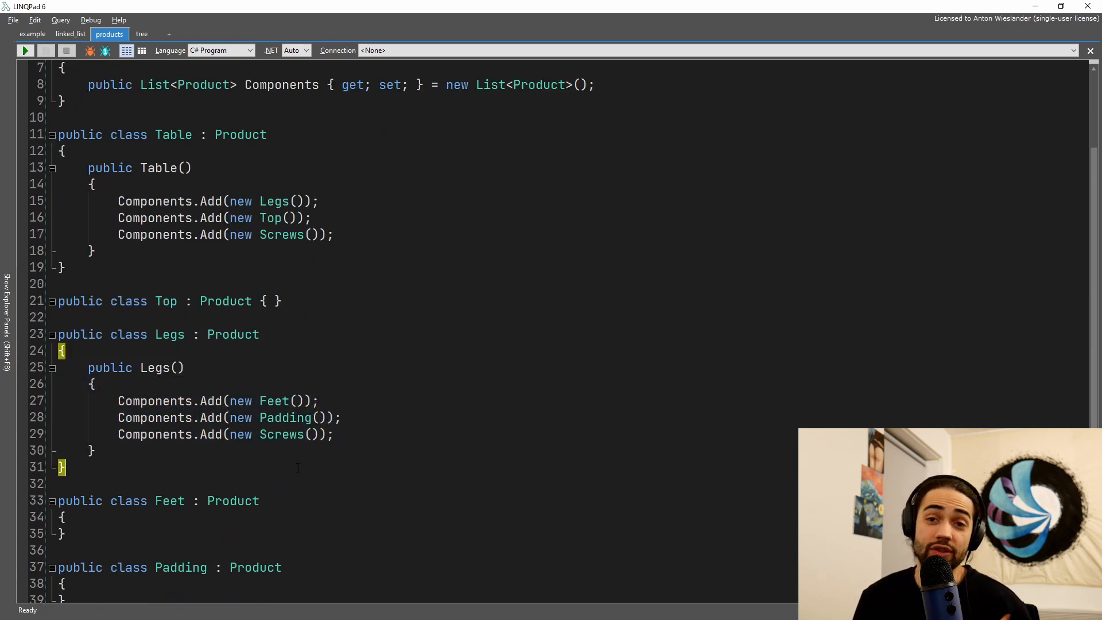
{"action": "mouse_move", "coordinate": [453, 429]}
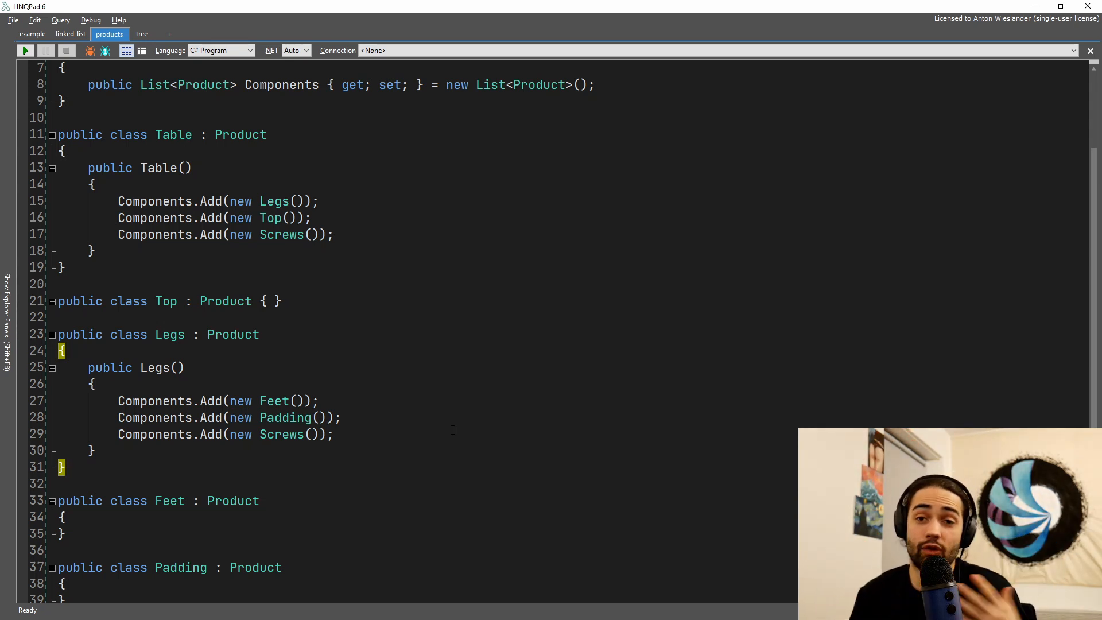
{"action": "left_click", "coordinate": [141, 34]}
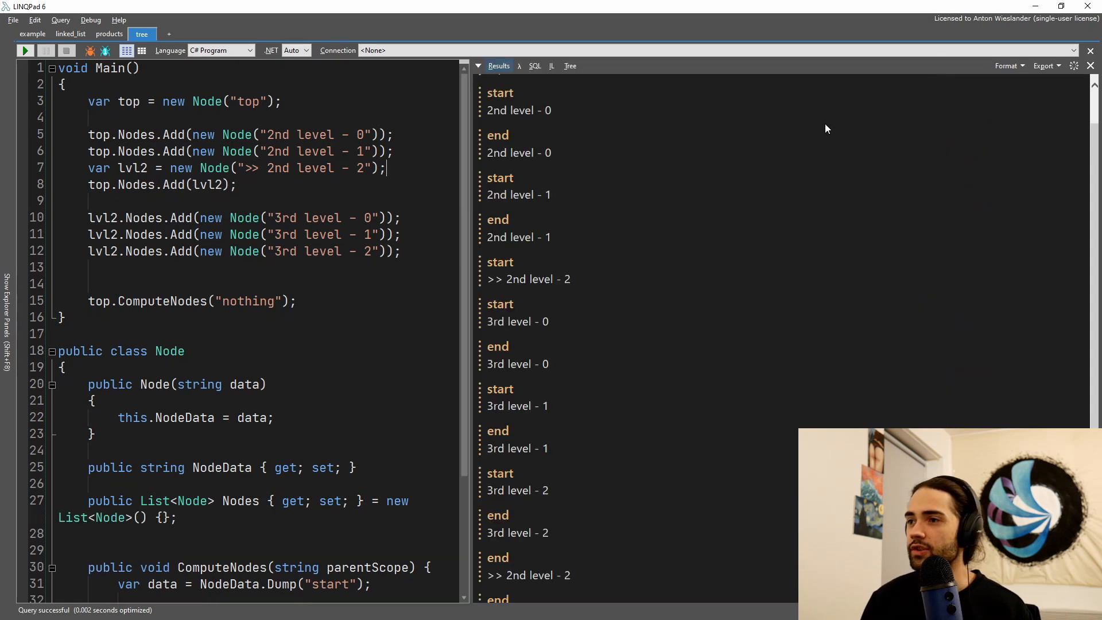
Step: View the tree query's syntax tree in the Tree tab, then return to the Results output
{"action": "left_click", "coordinate": [570, 65]}
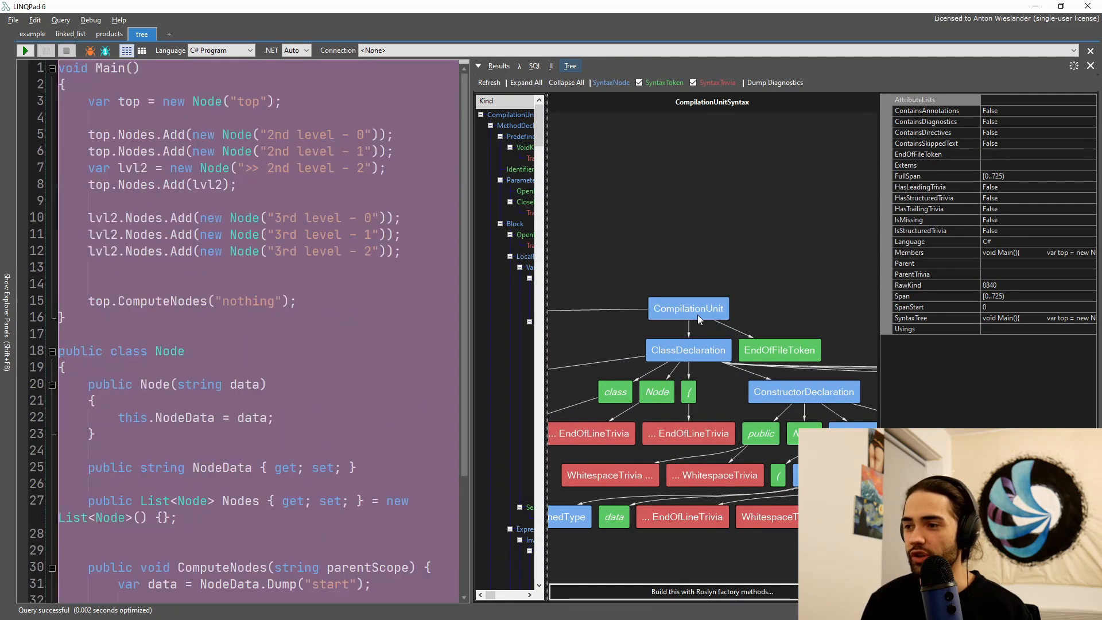
{"action": "scroll", "scroll_direction": "down", "scroll_amount": 3}
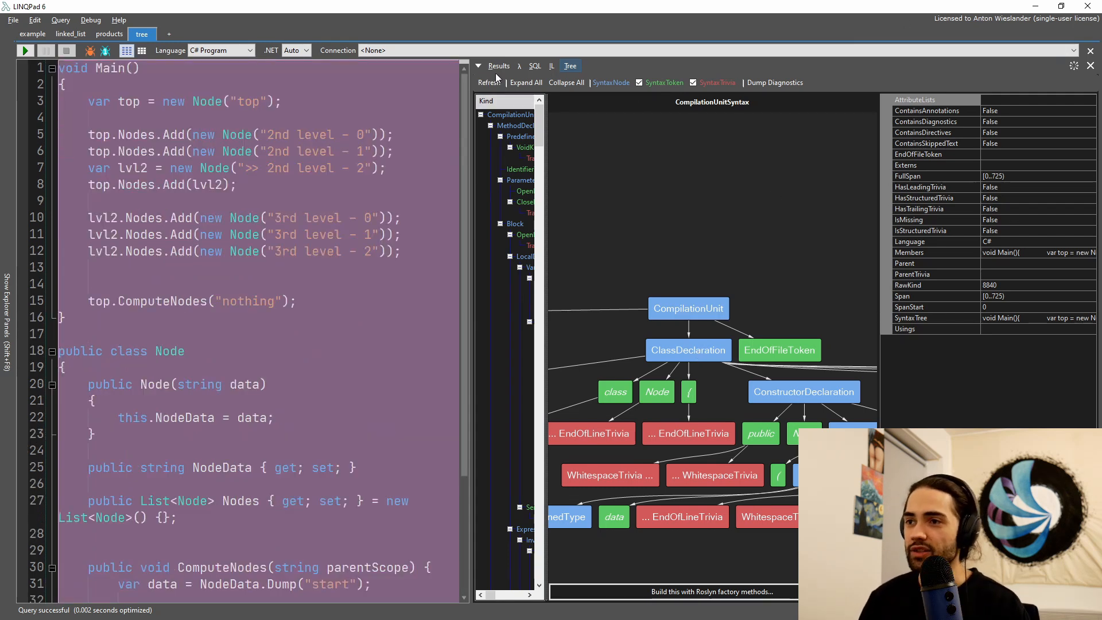
{"action": "left_click", "coordinate": [498, 66]}
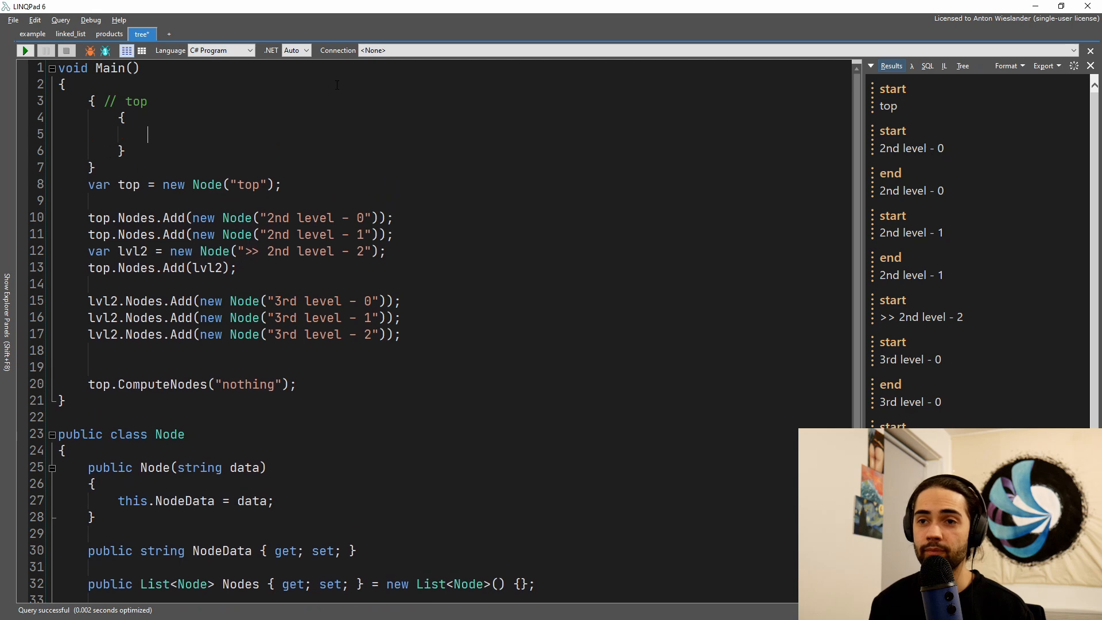
Step: Sketch nested '// 2nd level' (var a = 2;) and '// 3rd' blocks, then select the 3rd level node additions
{"action": "type", "text": "// 2nd level"}
{"action": "type", "text": "ba"}
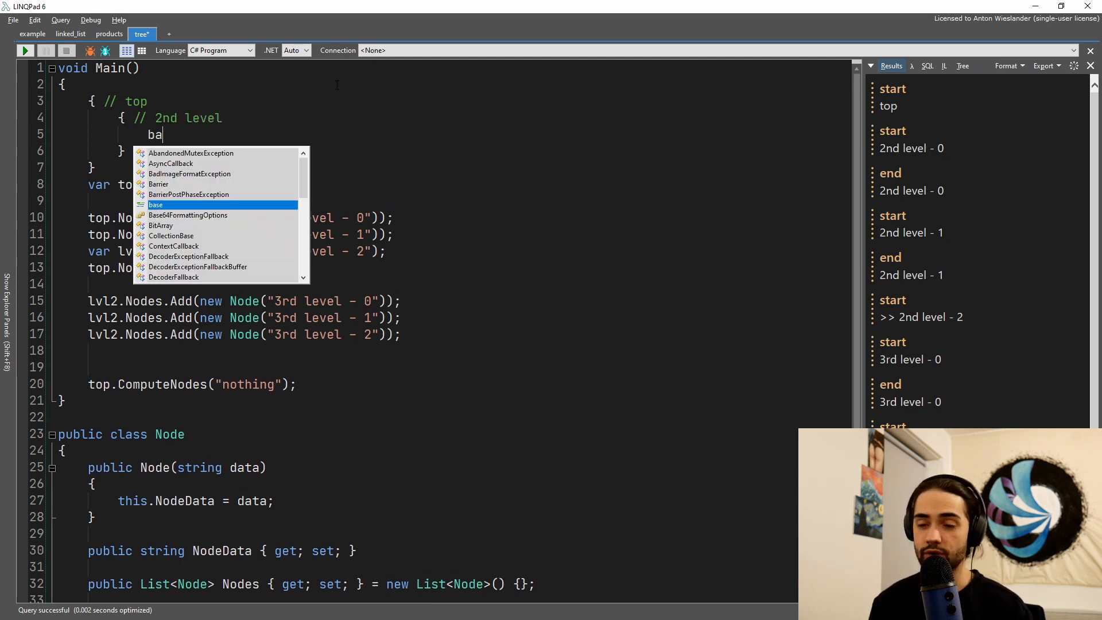
{"action": "type", "text": "var"}
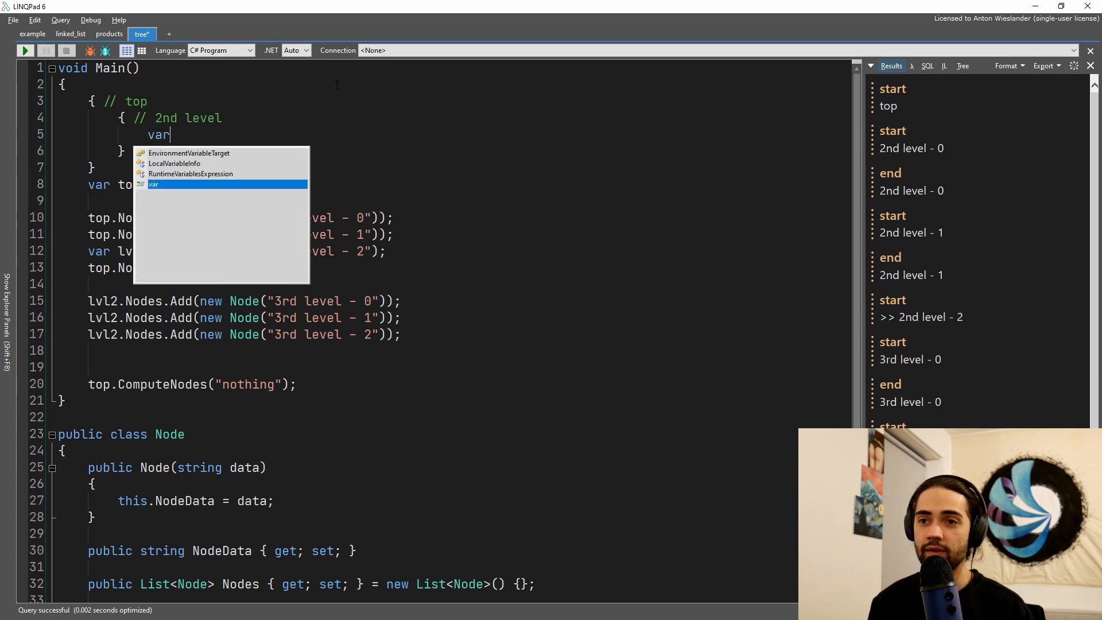
{"action": "type", "text": "a = 2;"}
{"action": "type", "text": "{"}
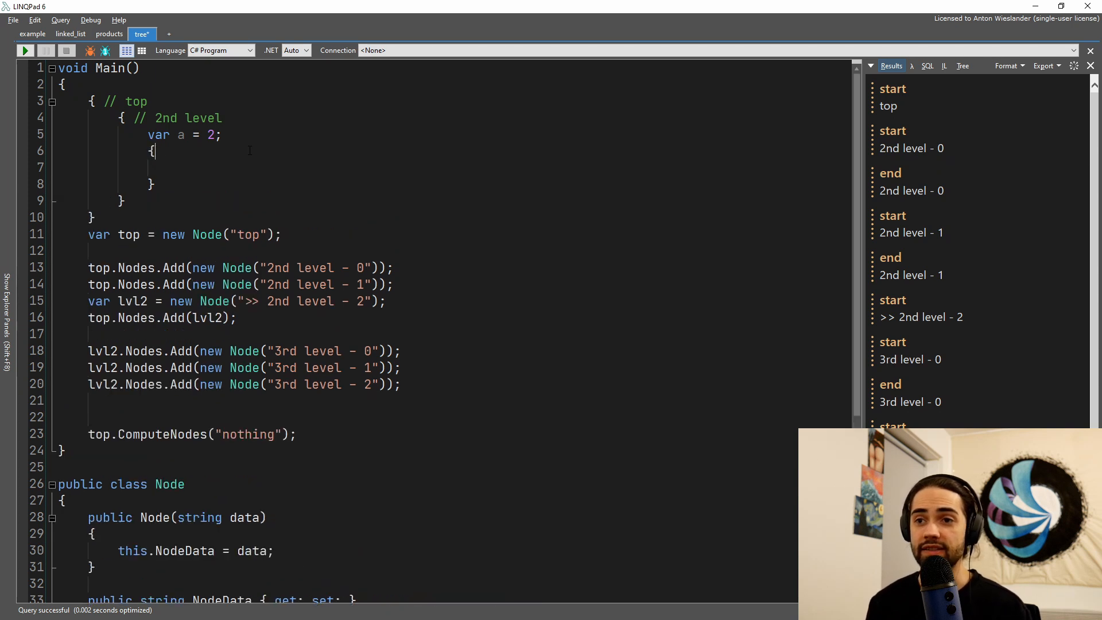
{"action": "type", "text": "// 3rd"}
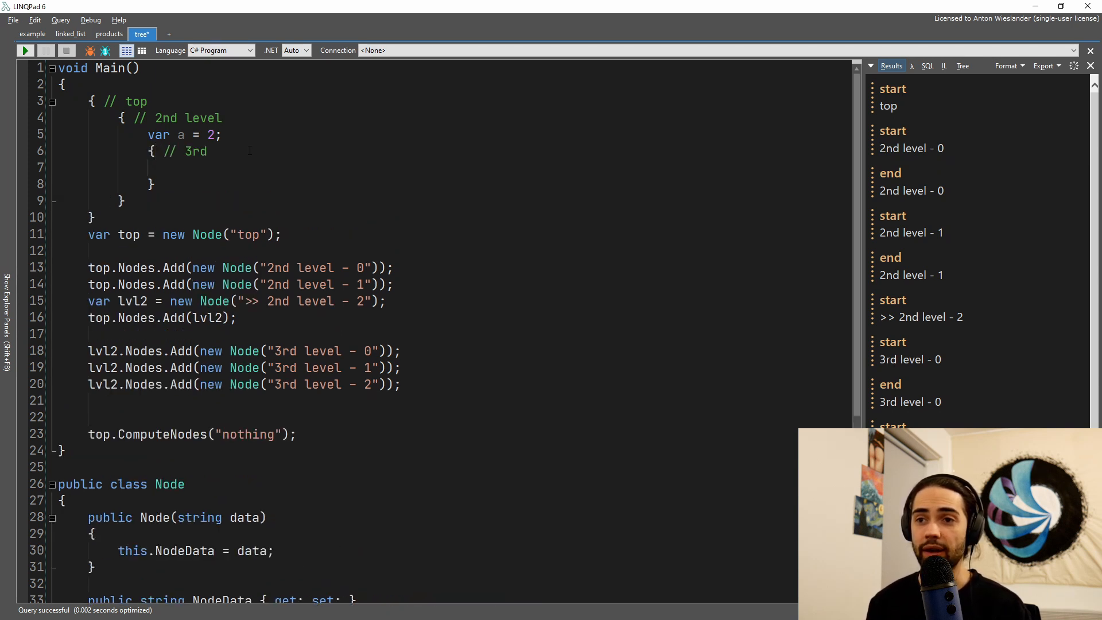
{"action": "left_click_drag", "start_coordinate": [88, 268], "coordinate": [126, 301]}
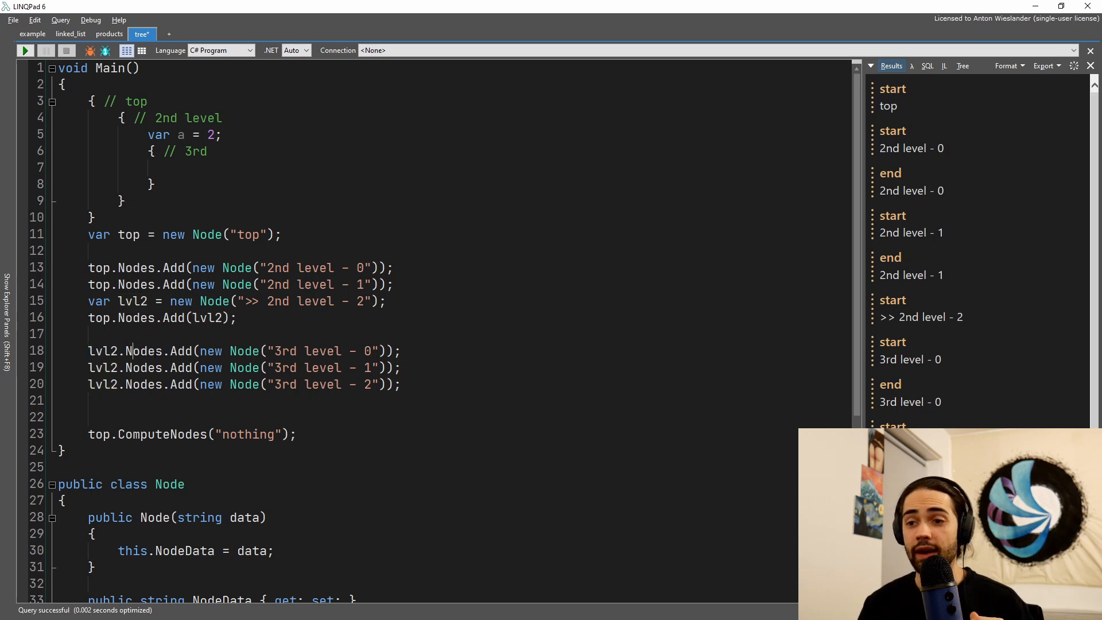
{"action": "left_click_drag", "start_coordinate": [131, 351], "coordinate": [401, 384]}
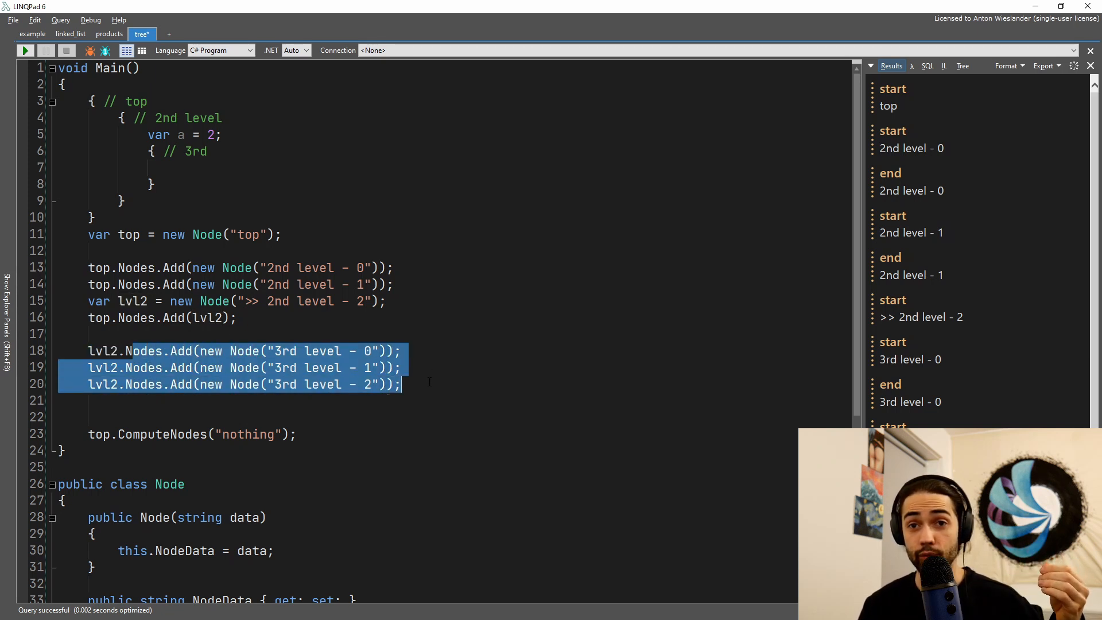
{"action": "mouse_move", "coordinate": [463, 373]}
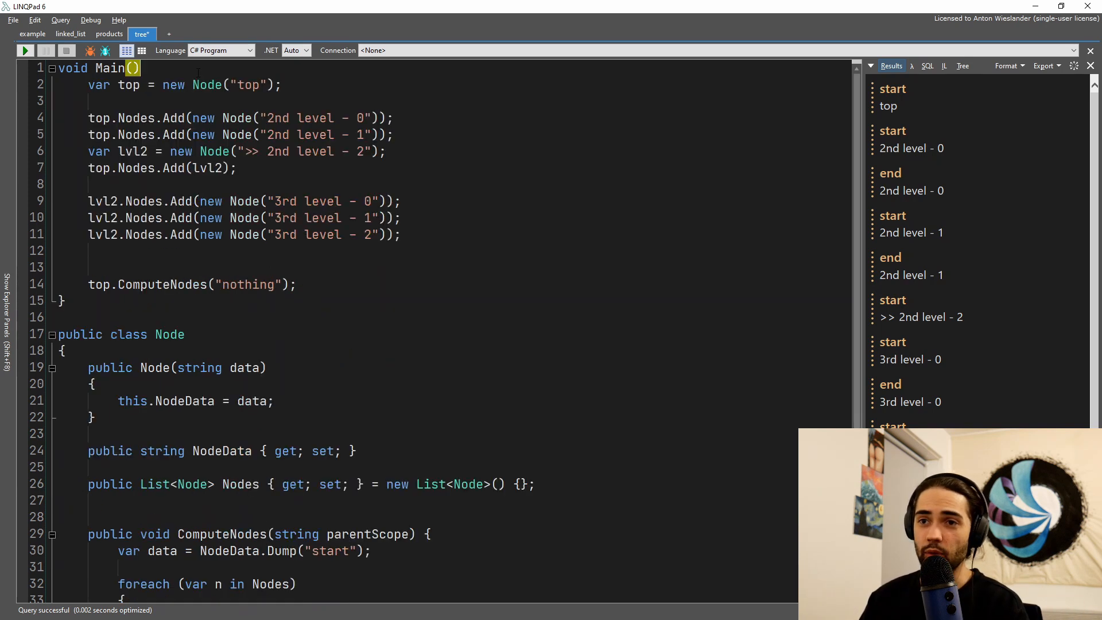
Step: Remove the scope sketch and make the ComputeNodes Dump print "start --" + parentScope
{"action": "key", "text": "Enter"}
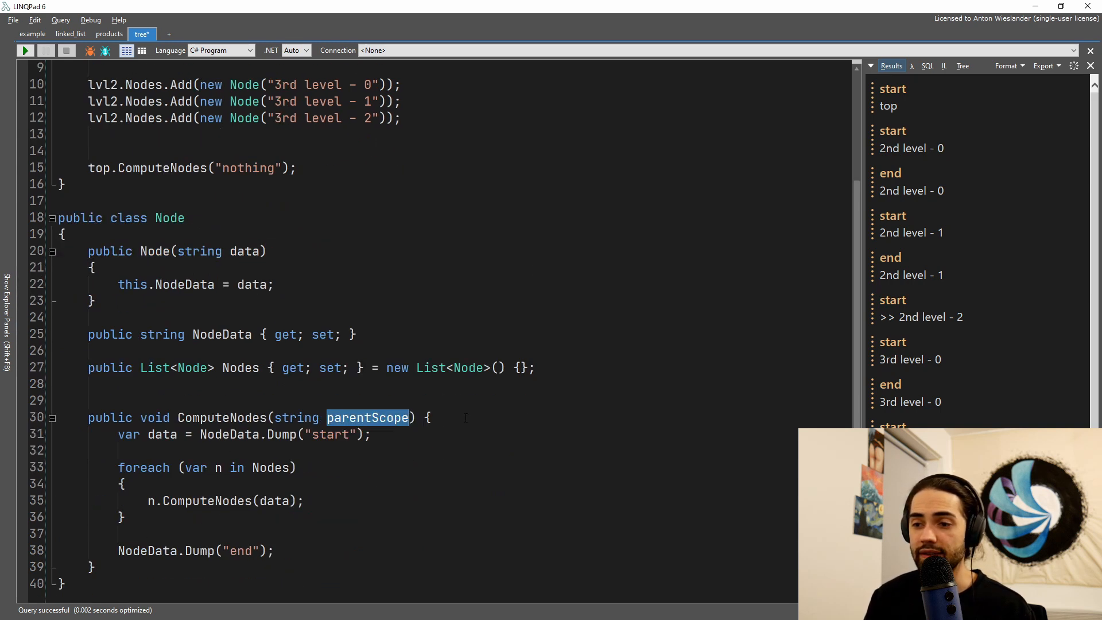
{"action": "type", "text": "parentScope"}
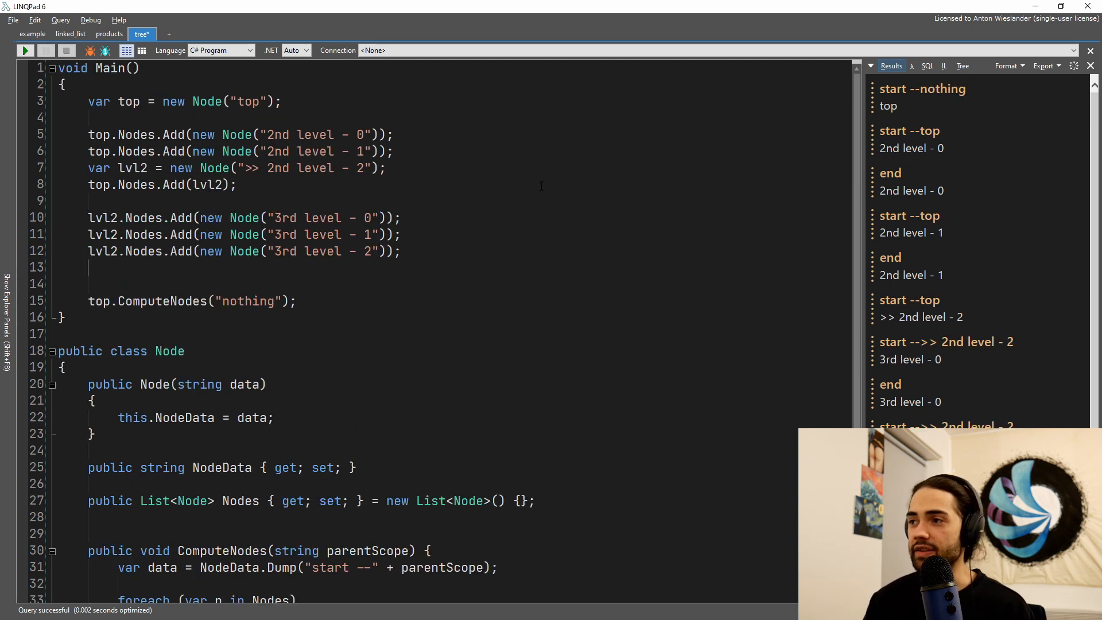
Step: Inspect the top output, scroll ComputeNodes, and cut new Node("2nd level - 1") from its Add call
{"action": "double_click", "coordinate": [952, 88]}
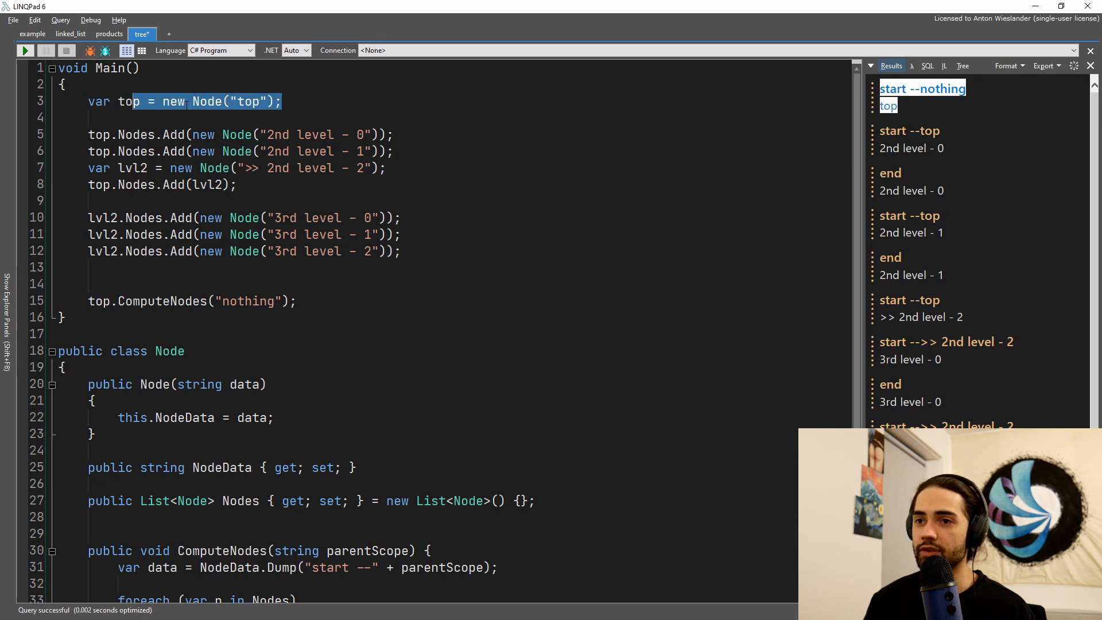
{"action": "scroll", "scroll_direction": "down", "scroll_amount": 3}
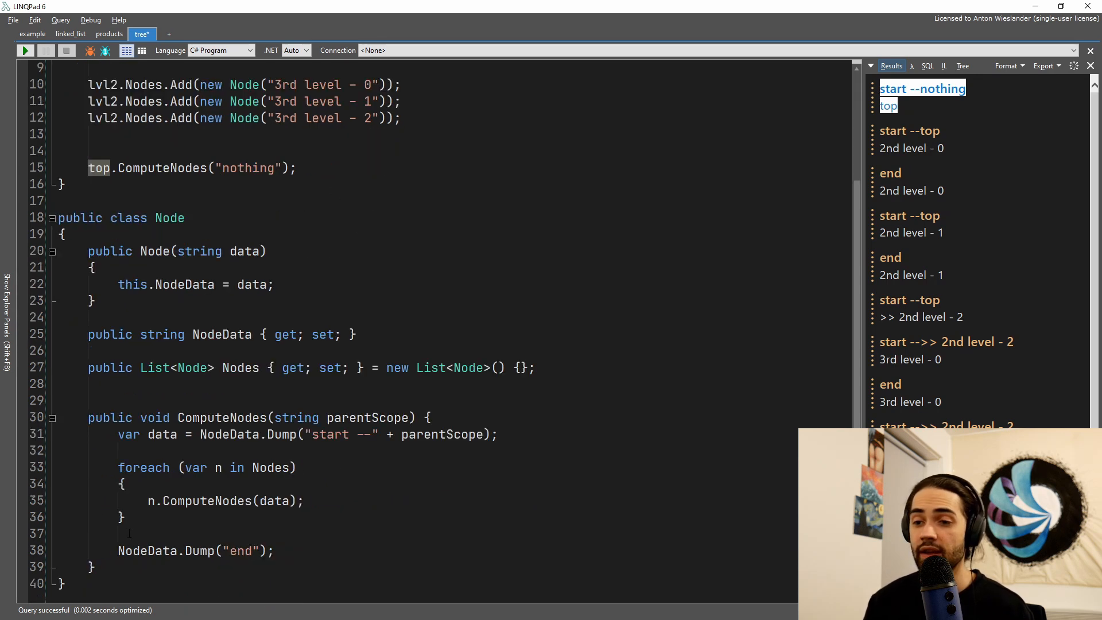
{"action": "left_click_drag", "start_coordinate": [118, 467], "coordinate": [126, 517]}
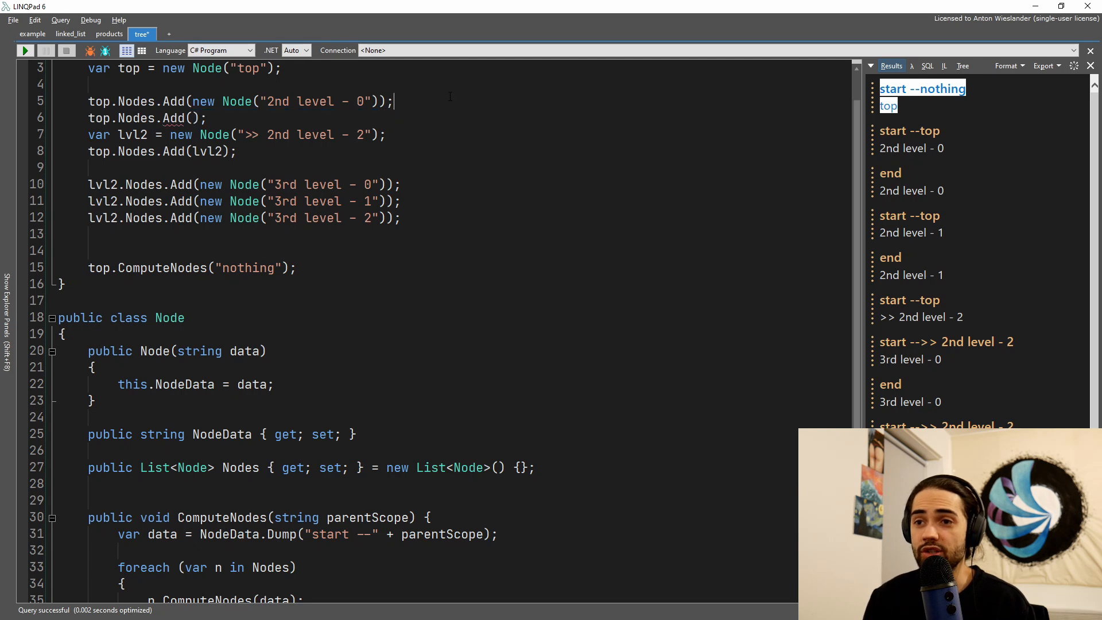
Step: Declare var lvl21 = new Node("2nd level - 1") as the 3rd level nodes' parent, fix the semicolon, and rerun
{"action": "type", "text": "var vnew Node(\"2nd level - 1"}
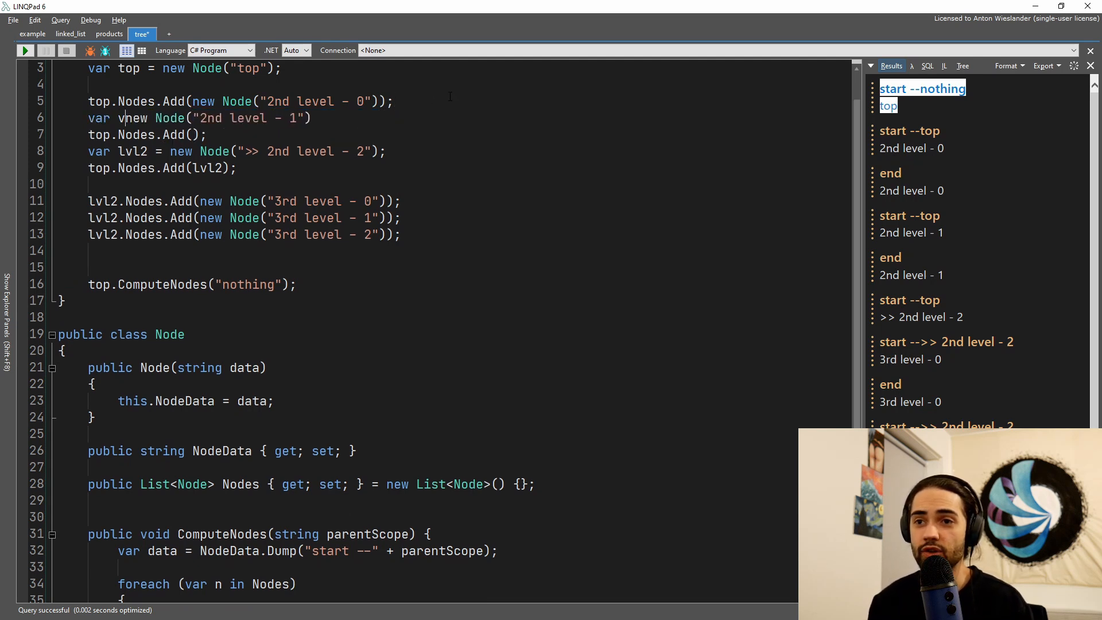
{"action": "type", "text": "lvl21 ="}
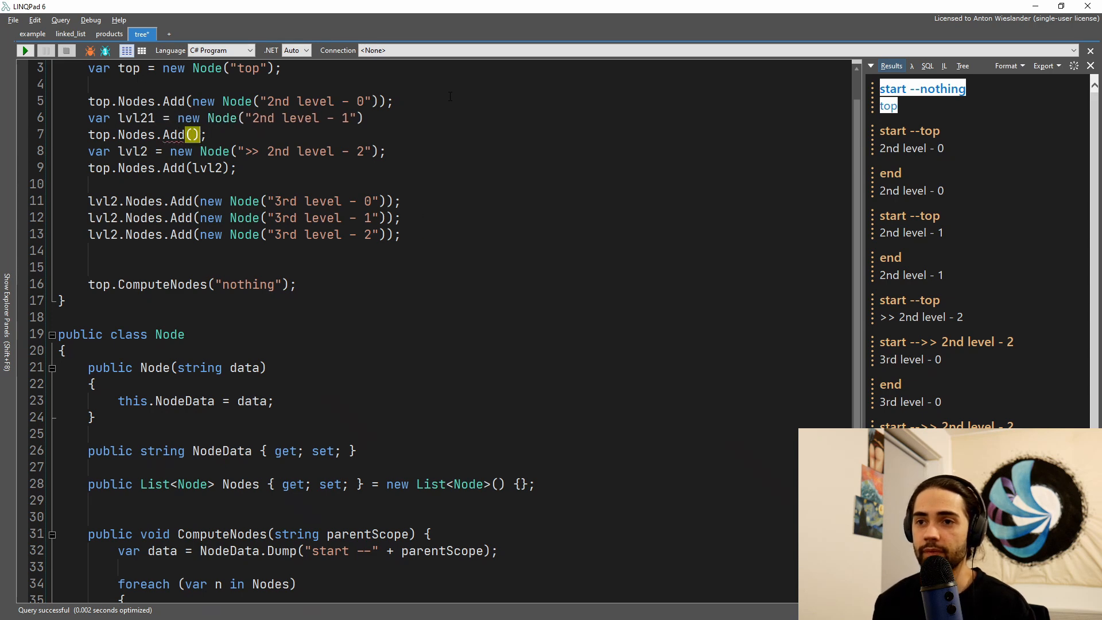
{"action": "type", "text": "lvl21"}
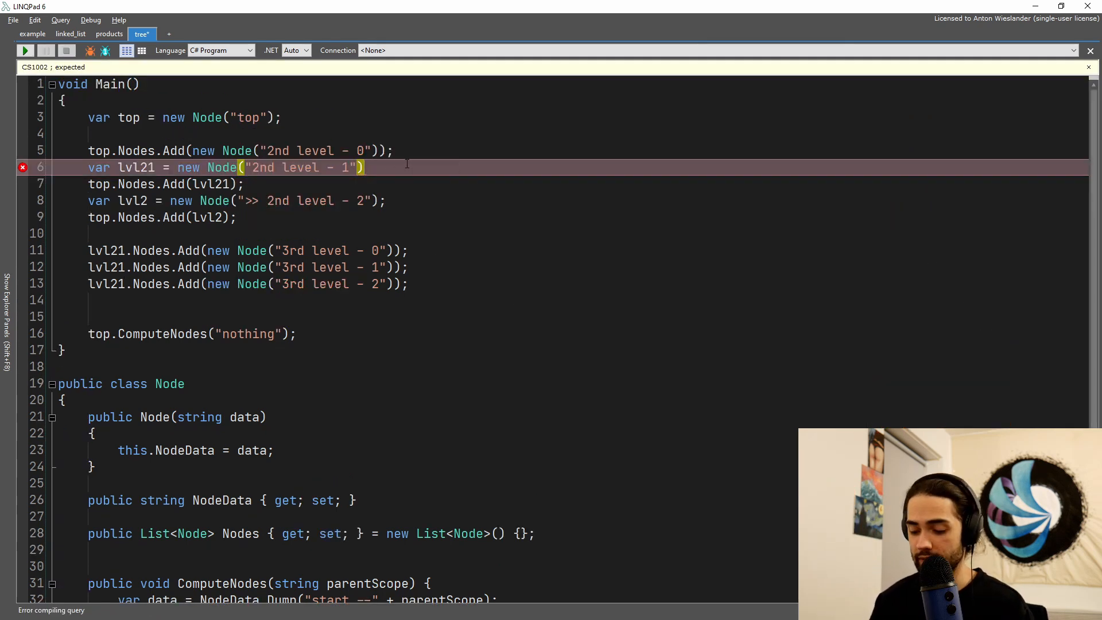
{"action": "left_click", "coordinate": [24, 50]}
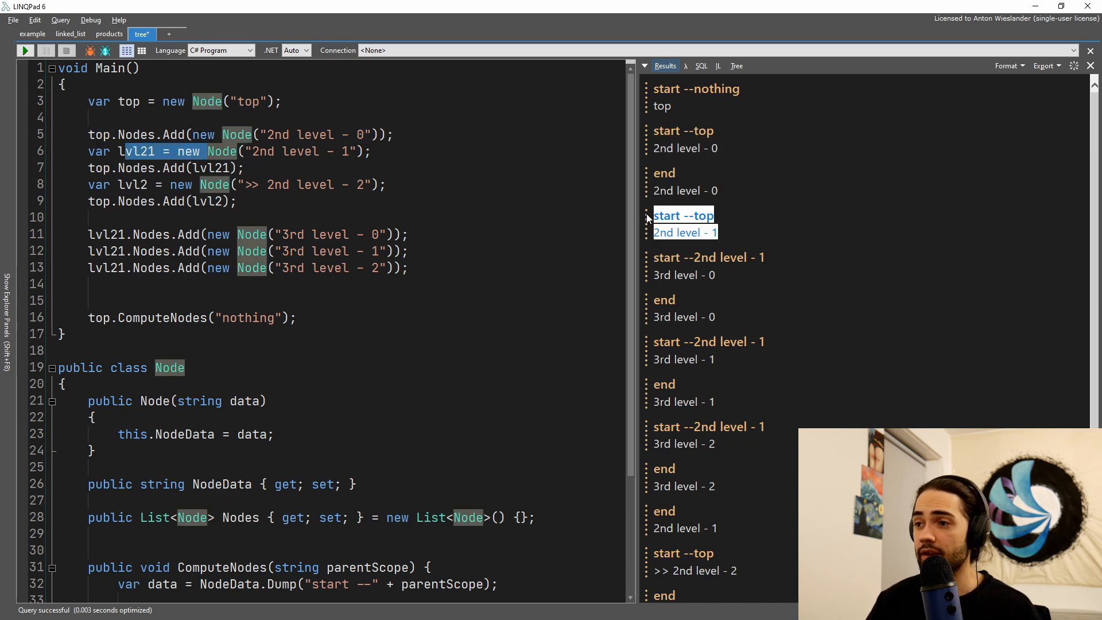
{"action": "mouse_move", "coordinate": [732, 240]}
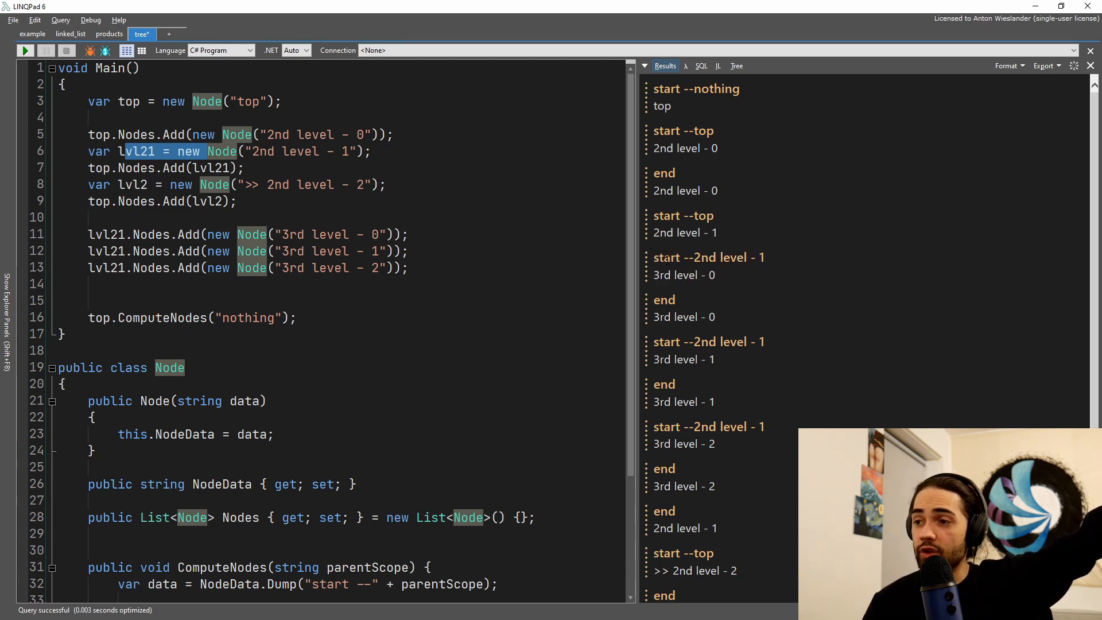
{"action": "double_click", "coordinate": [724, 257]}
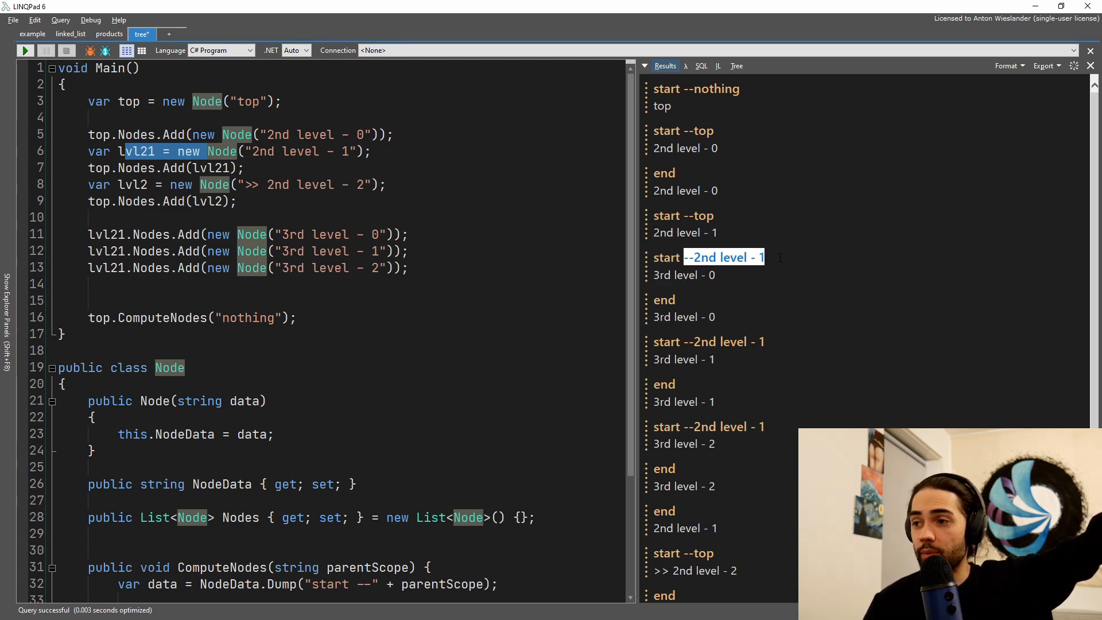